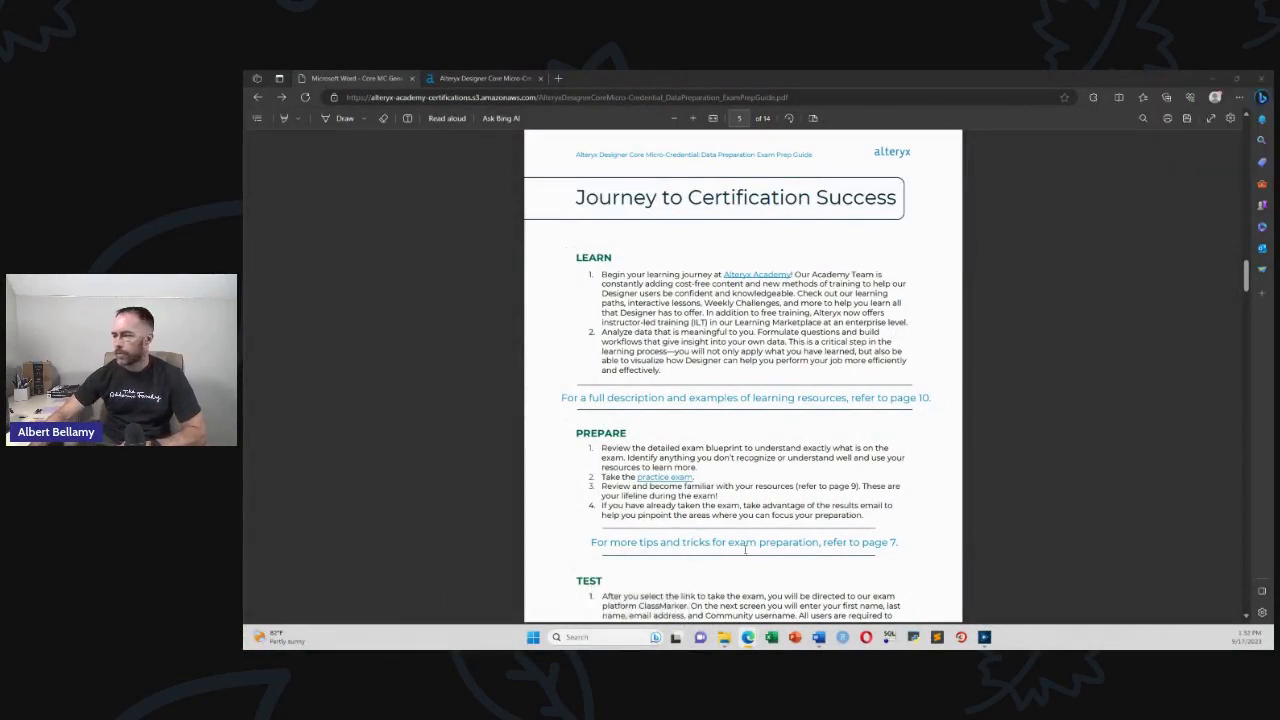
Scroll the prep guide up to its cover and back down to the Contents page.
scroll("up", 3)
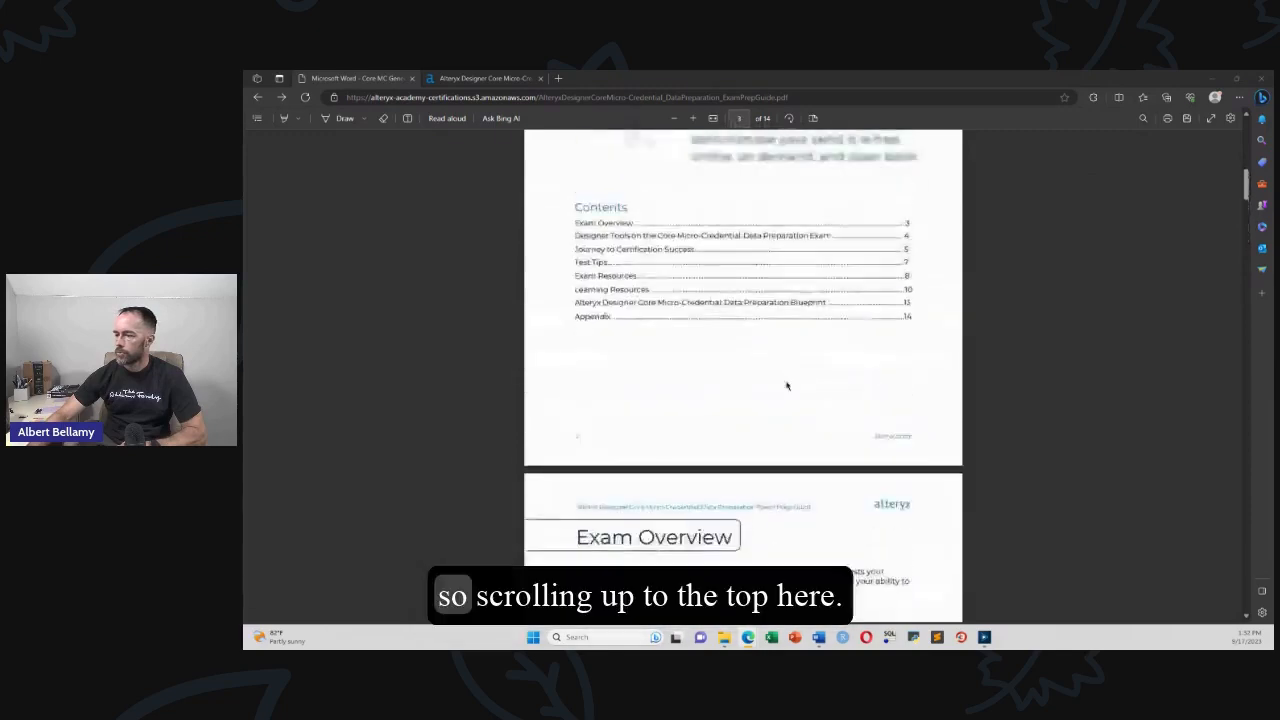
scroll("up", 3)
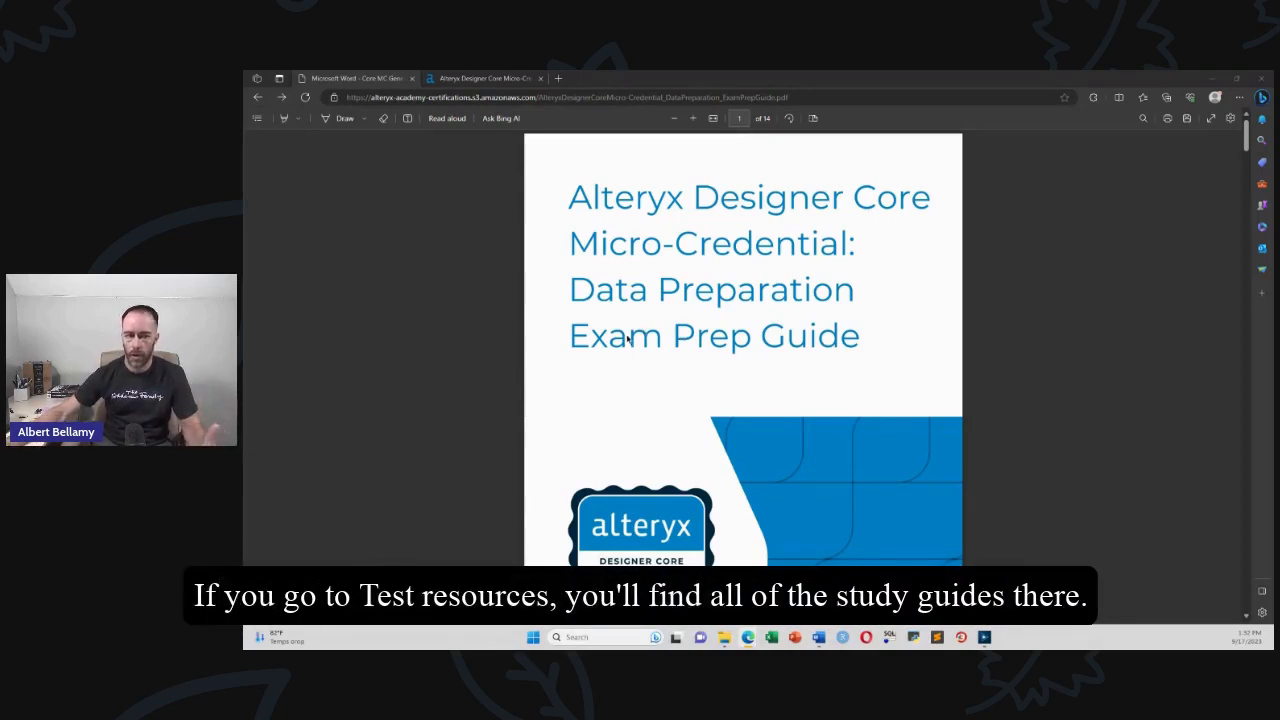
scroll("down", 3)
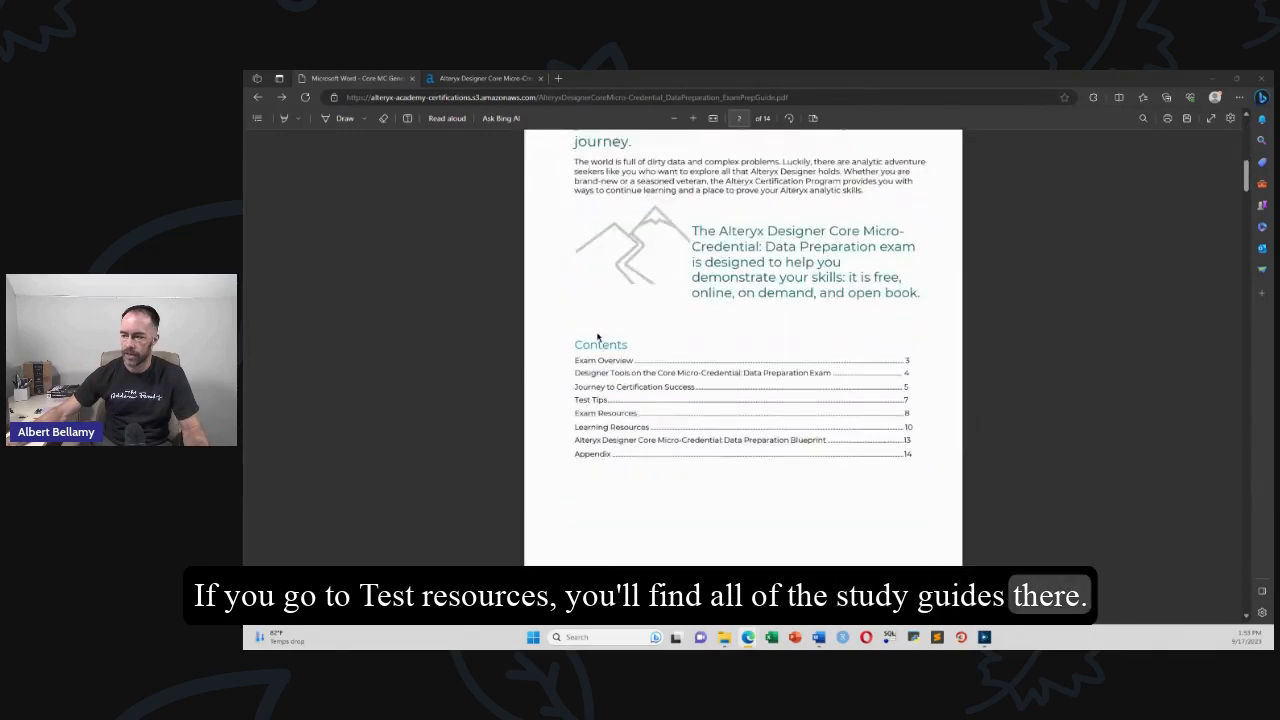
scroll("up", 3)
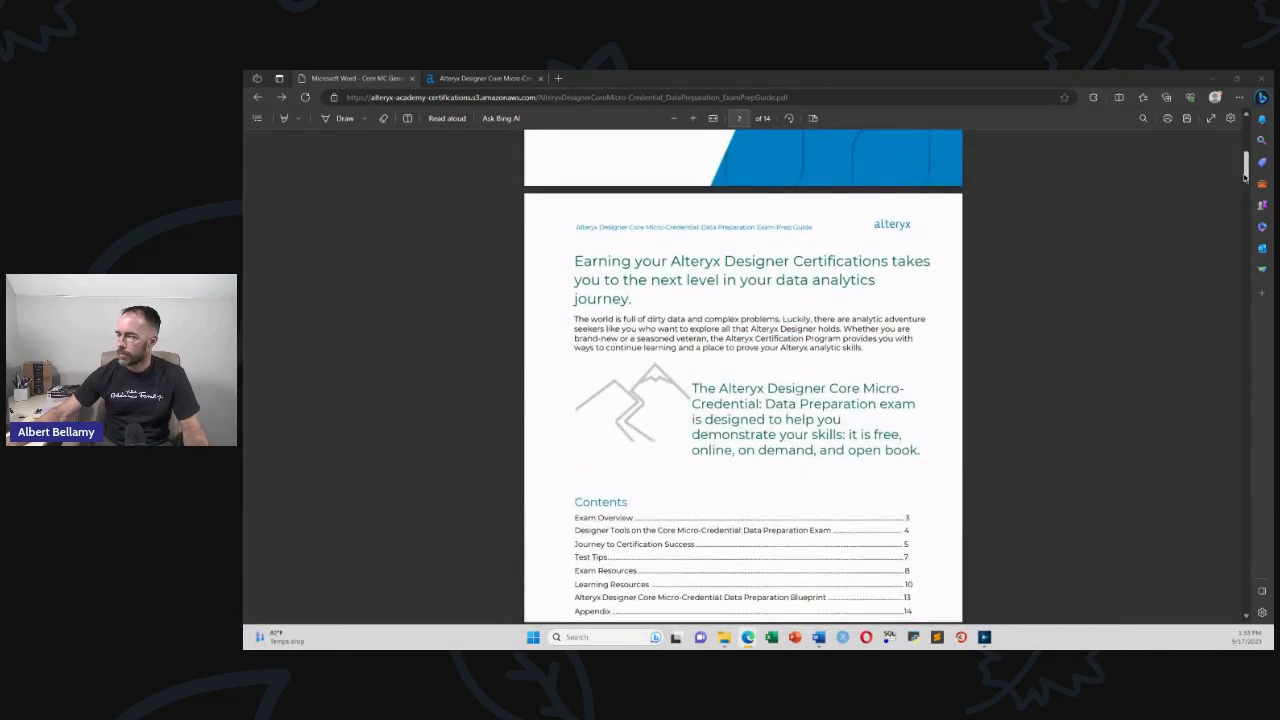
scroll("down", 3)
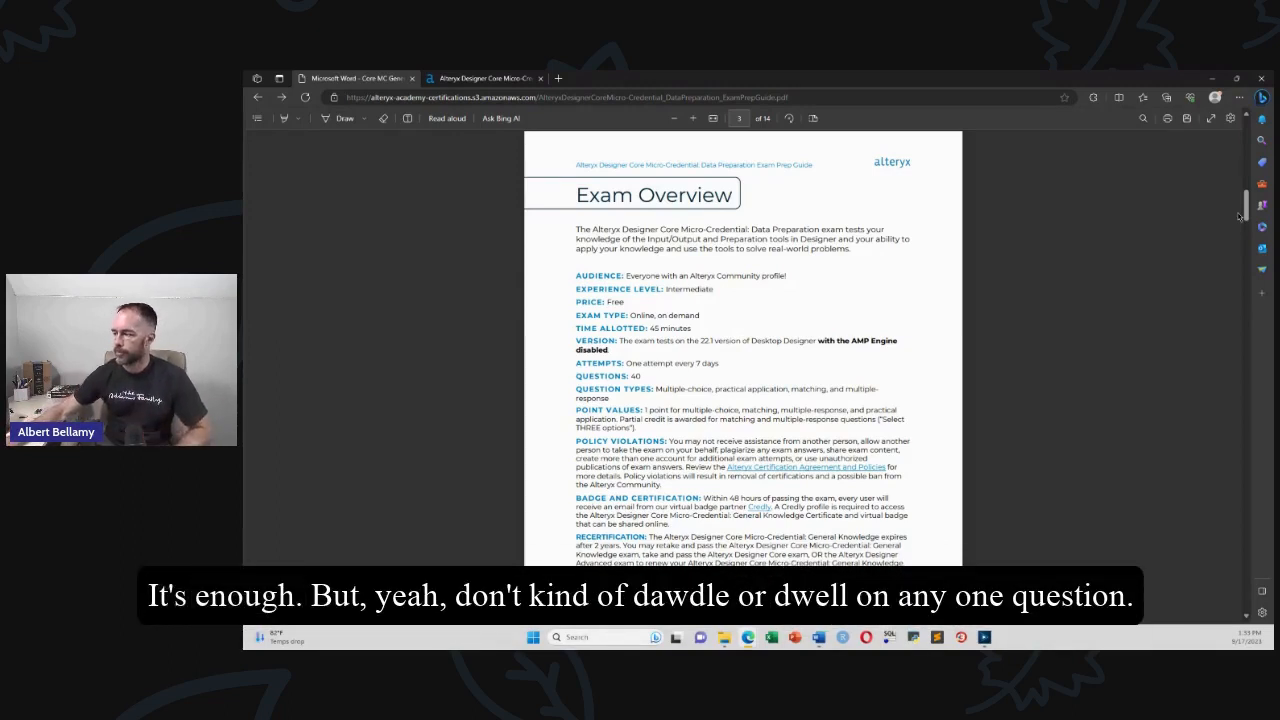
Scroll through the Exam Overview to the page listing the 12 Data Preparation exam tools.
scroll("down", 3)
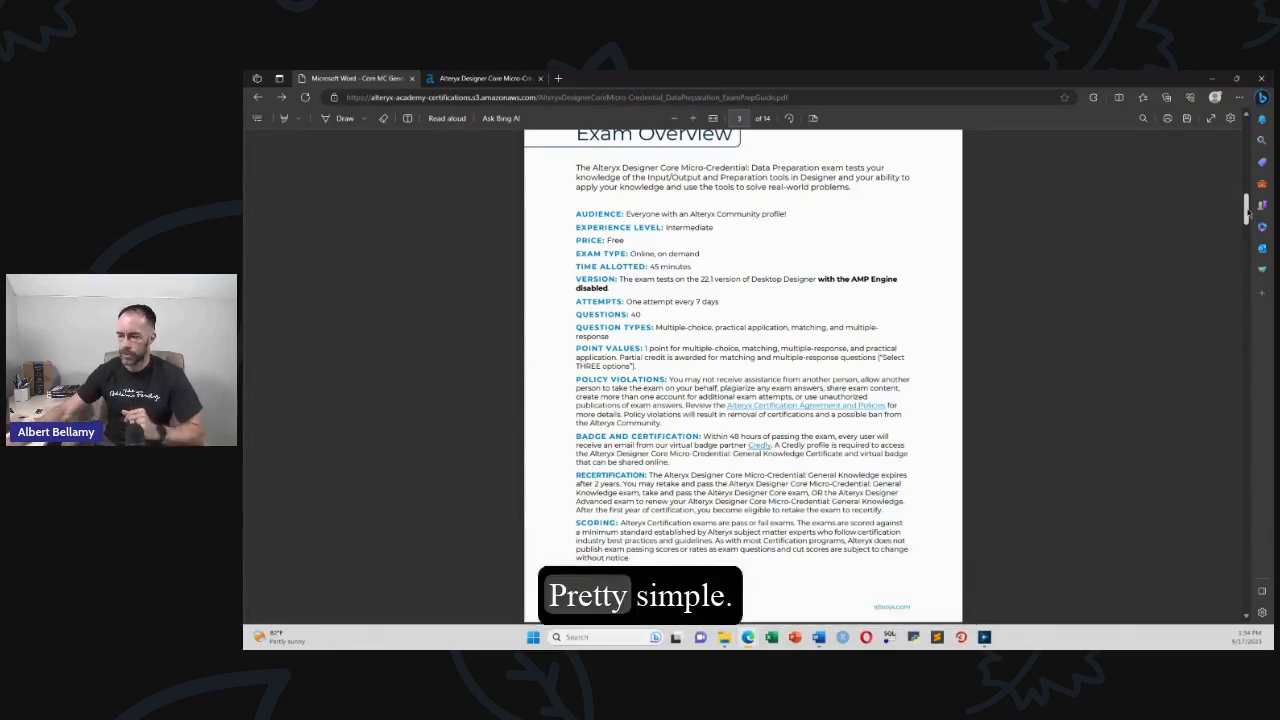
scroll("down", 3)
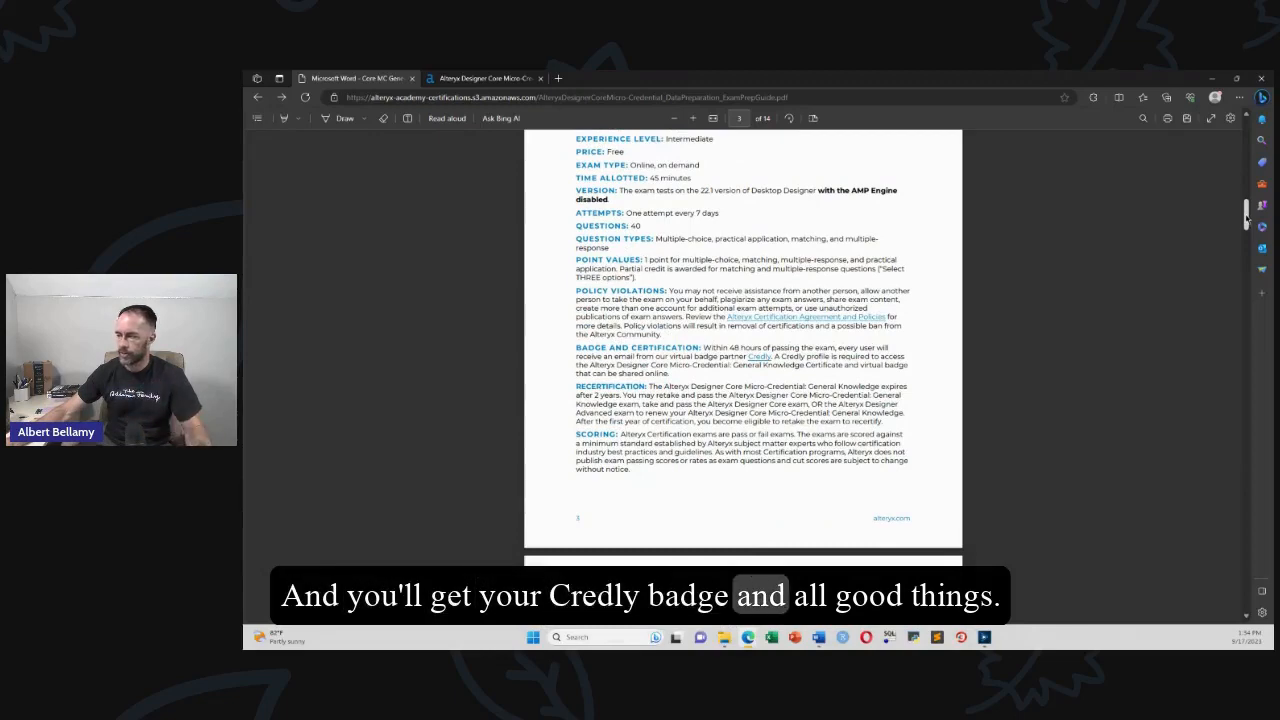
scroll("down", 3)
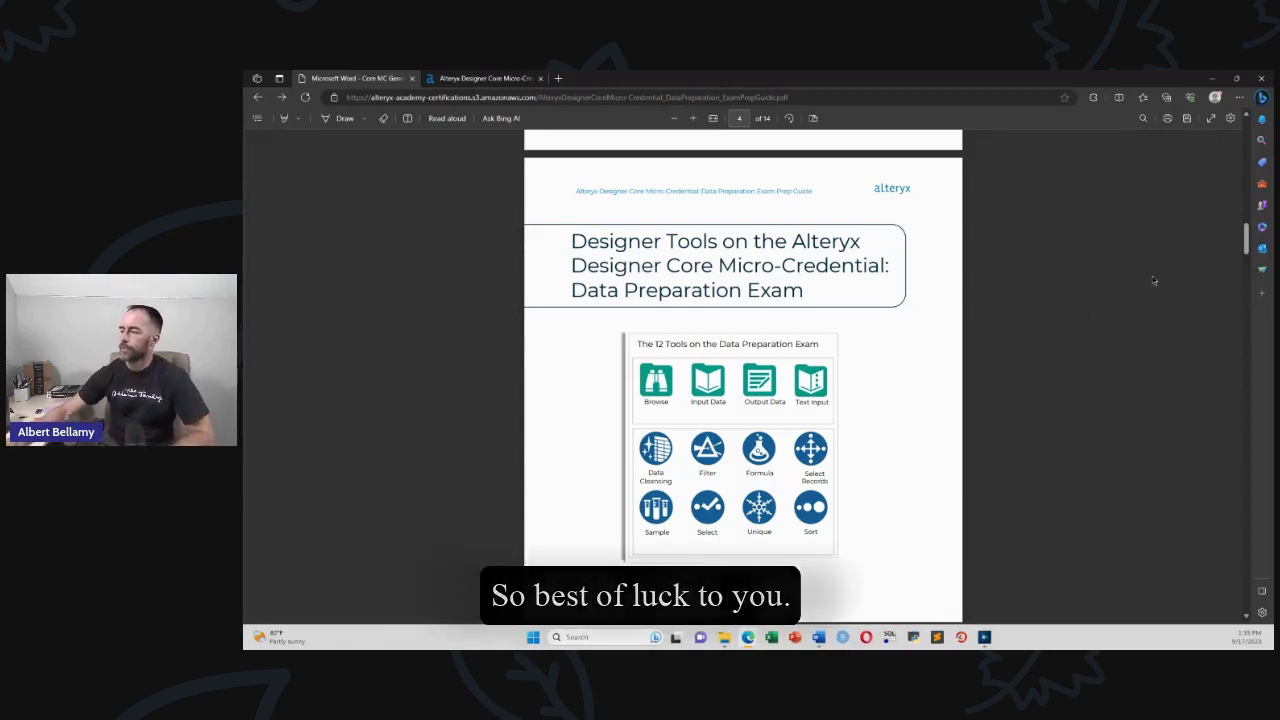
Scroll the guide slightly to keep the 12 Designer tools page in view.
scroll("up", 3)
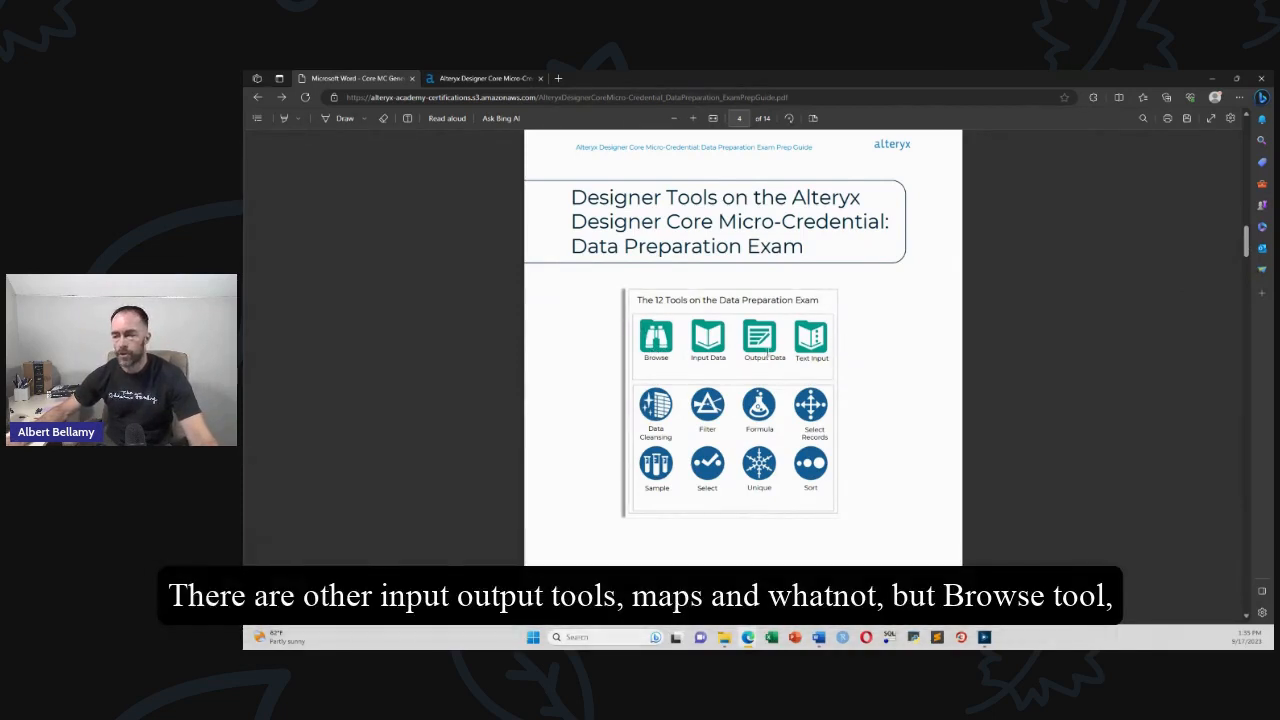
mouse_move(652, 374)
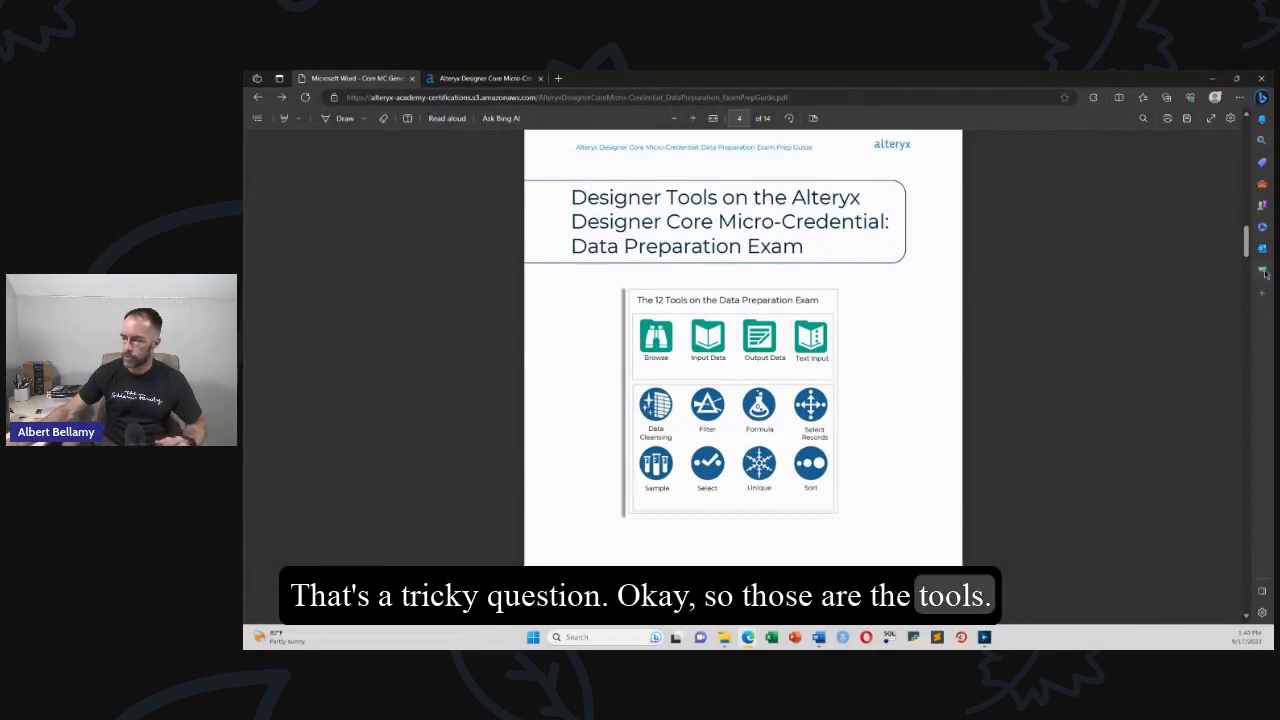
Scroll down to the Journey to Certification Success page with Learn, Prepare and Test.
scroll("down", 3)
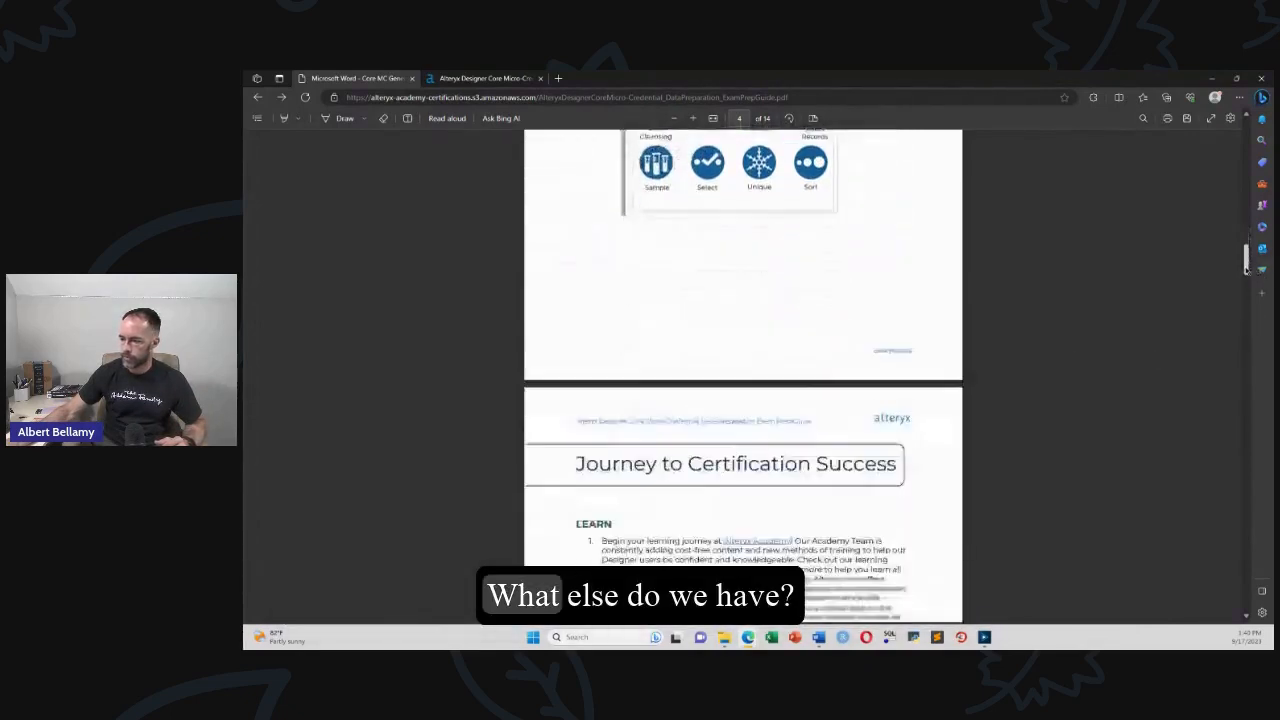
scroll("down", 3)
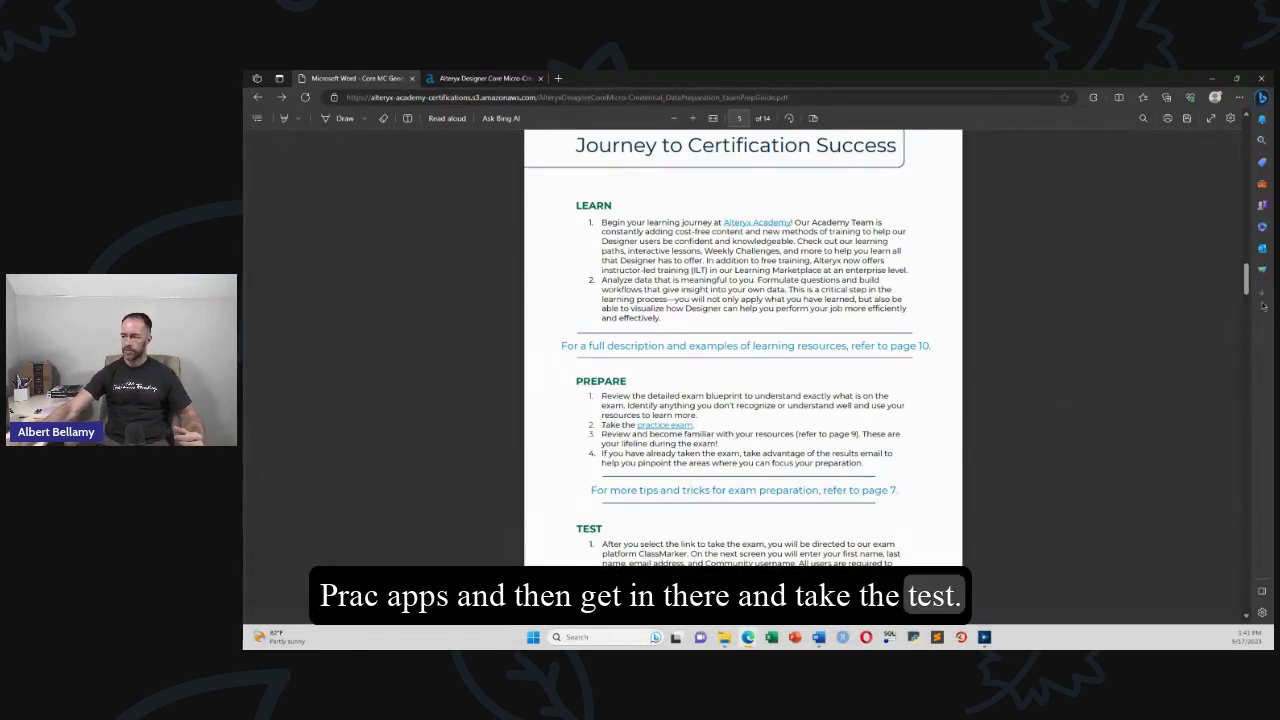
Scroll past Exam Resources, Help Documentation and Tool Mastery Index to the Weekly Challenges list.
scroll("up", 3)
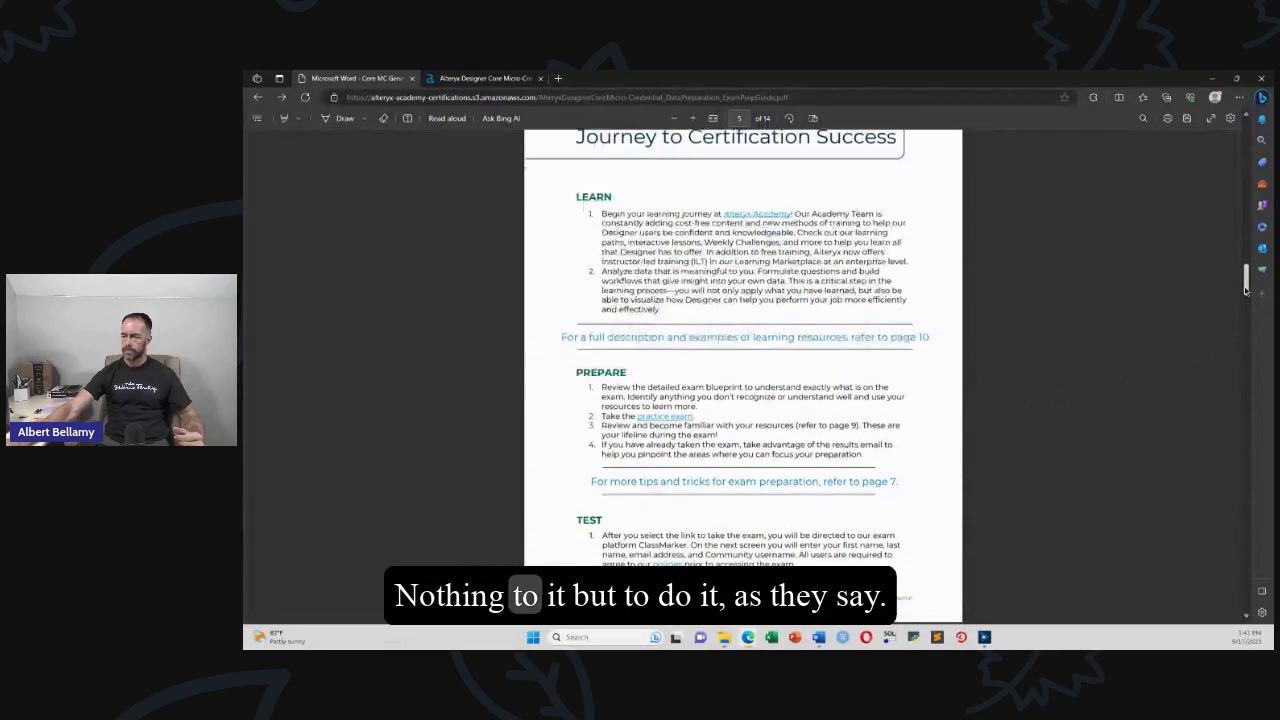
scroll("down", 3)
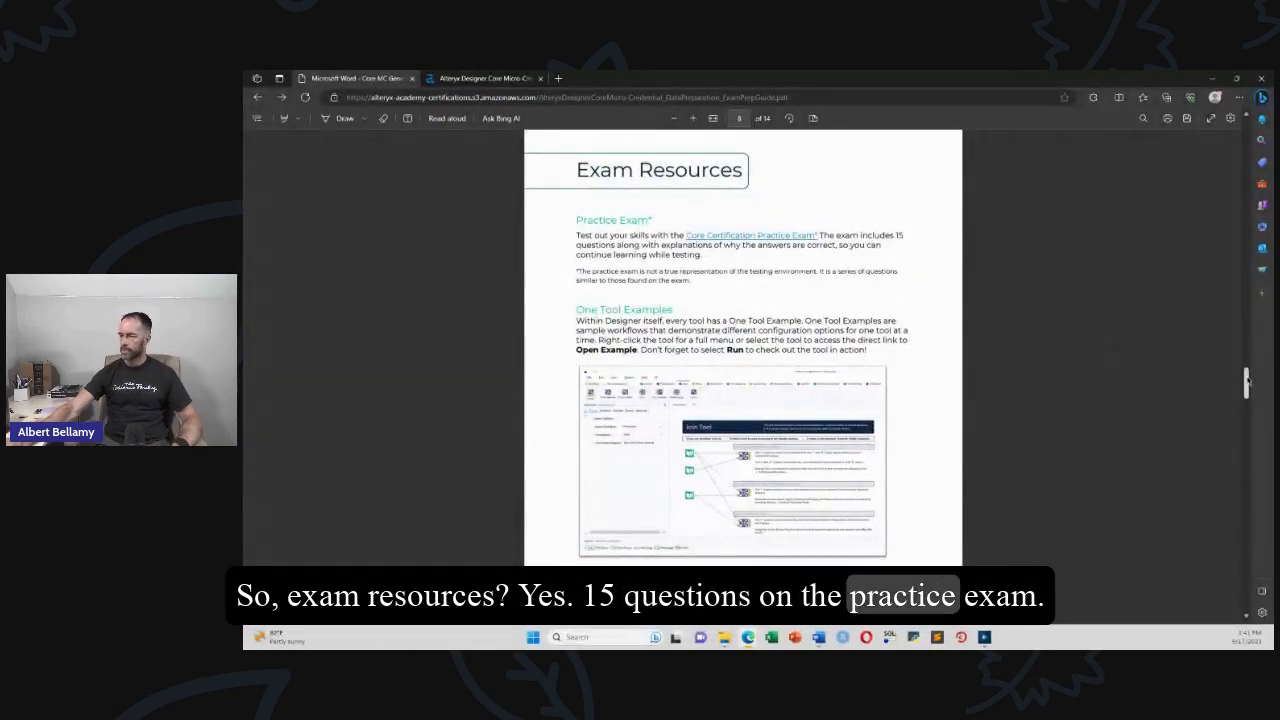
scroll("down", 3)
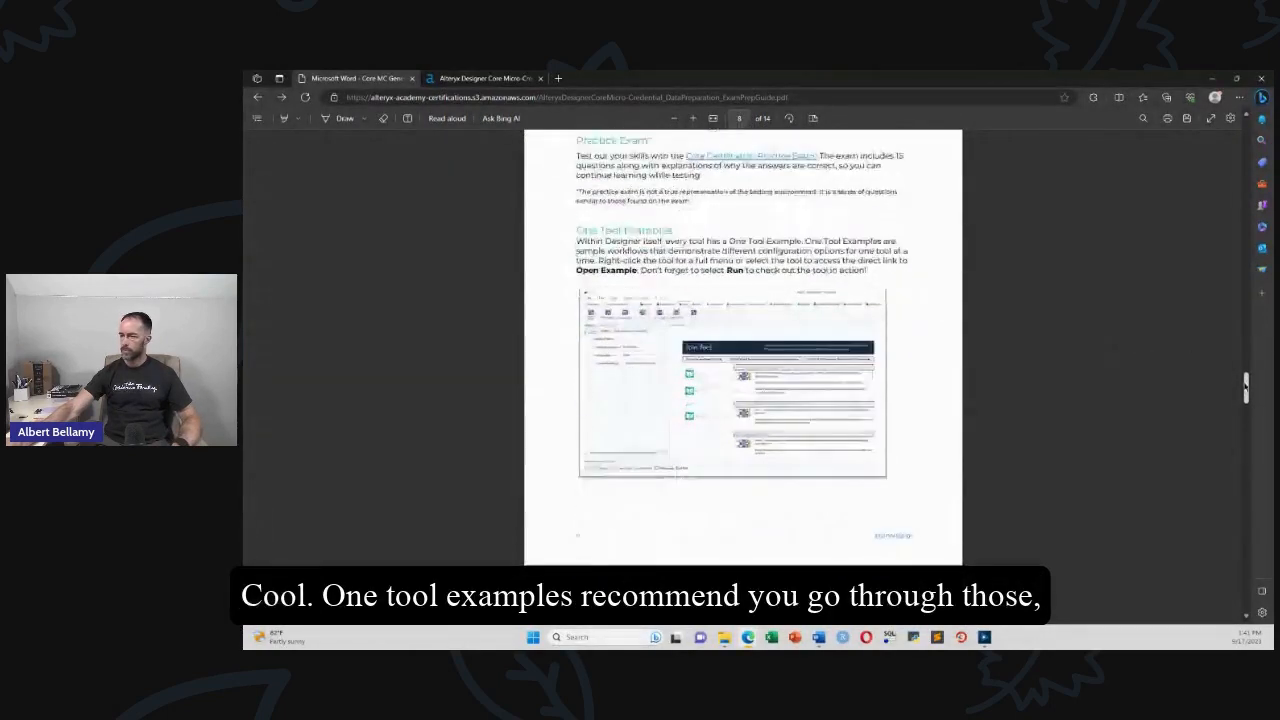
scroll("down", 3)
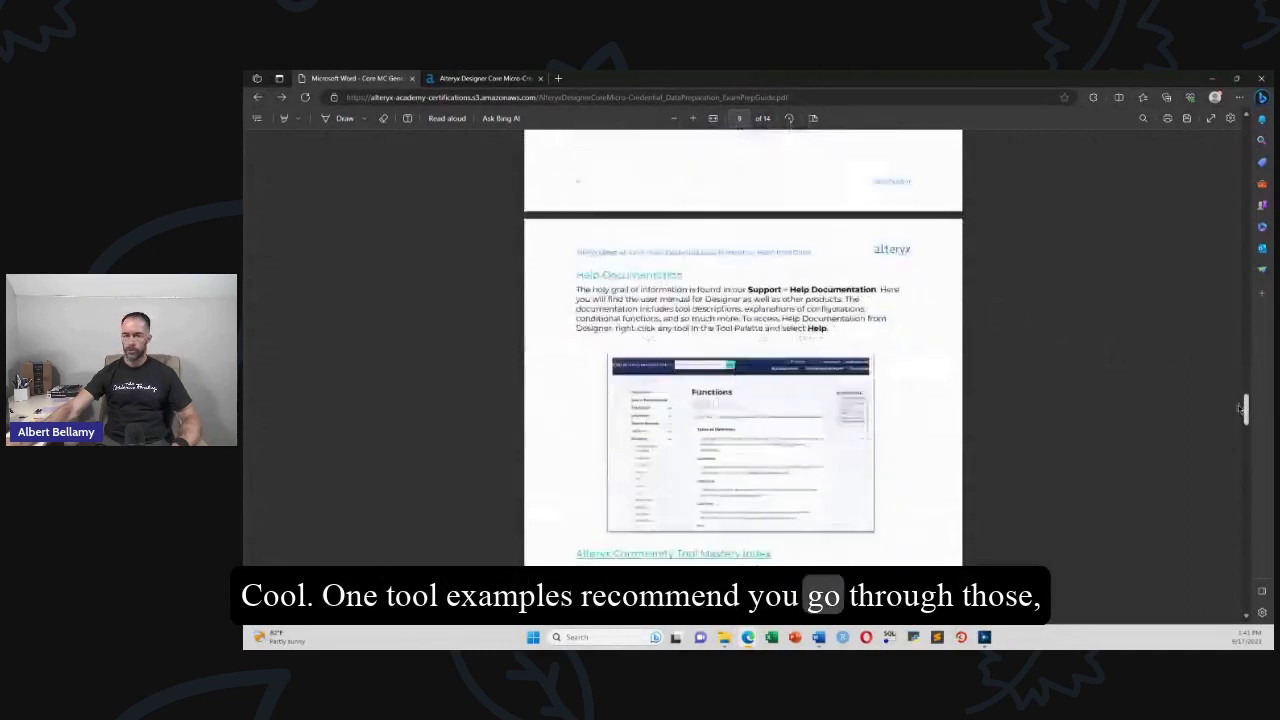
scroll("down", 3)
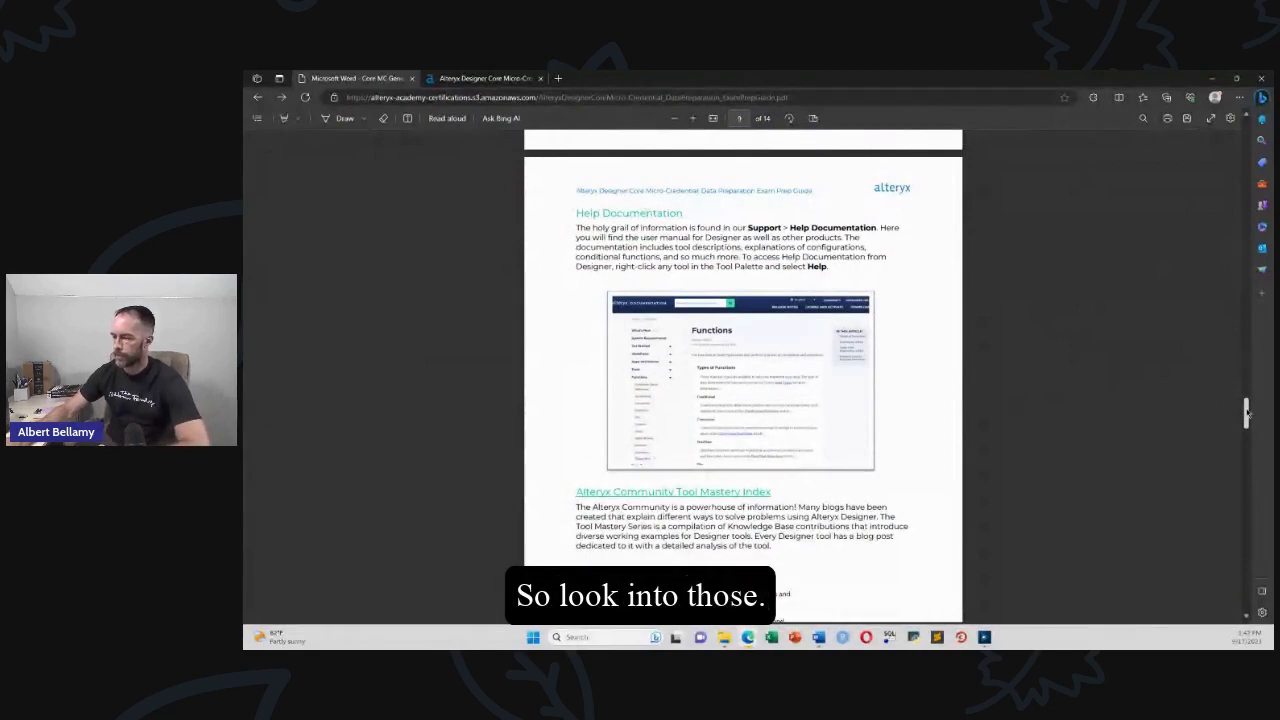
scroll("down", 3)
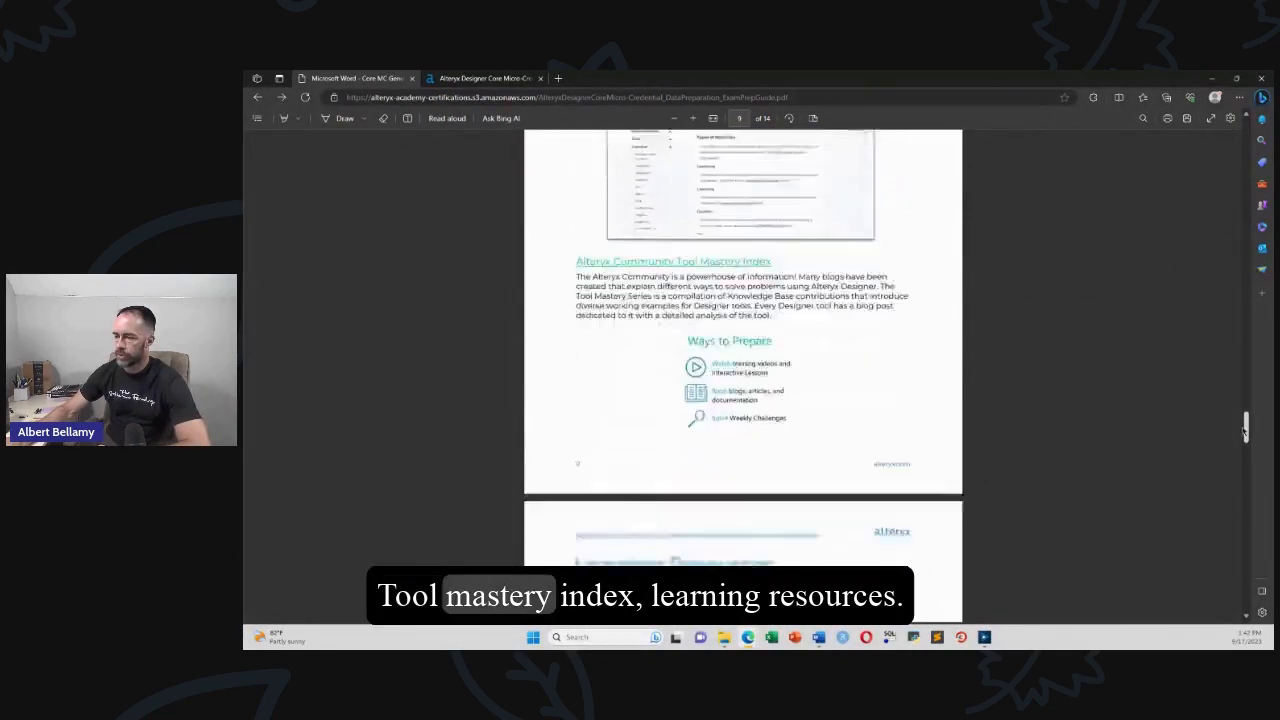
scroll("down", 3)
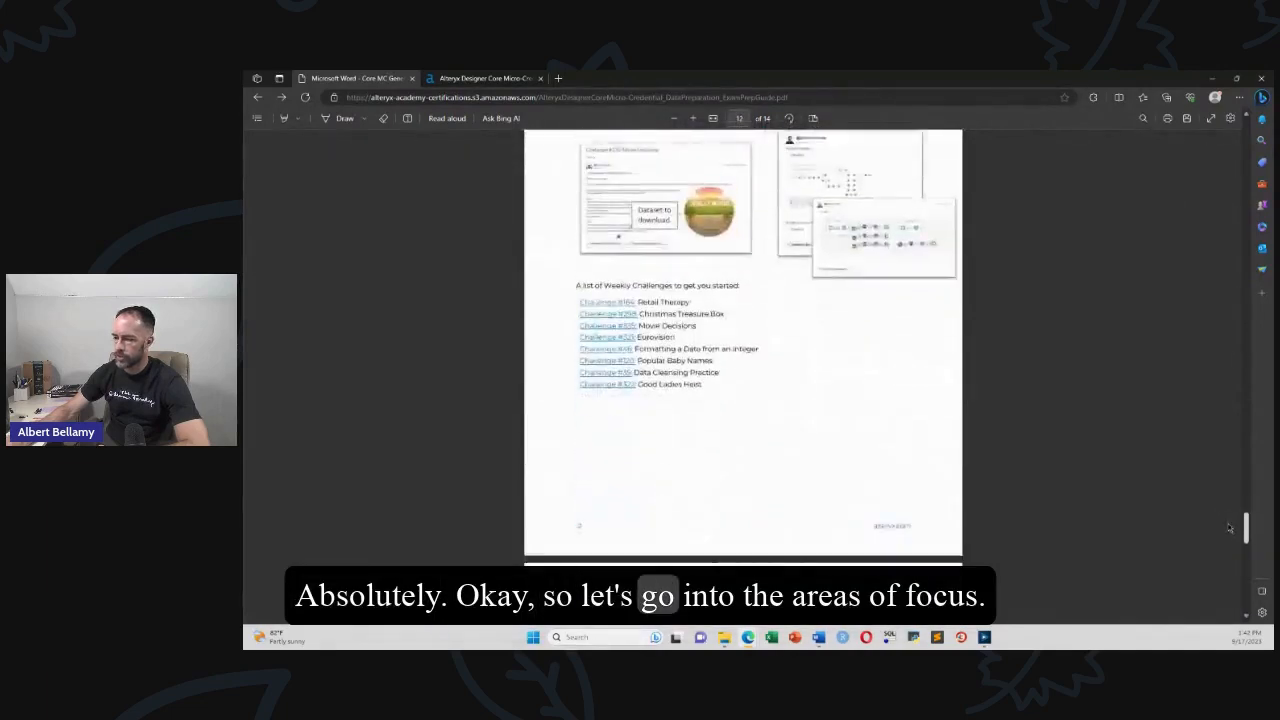
Scroll down to the Data Preparation Blueprint table of exam topic weights.
scroll("down", 3)
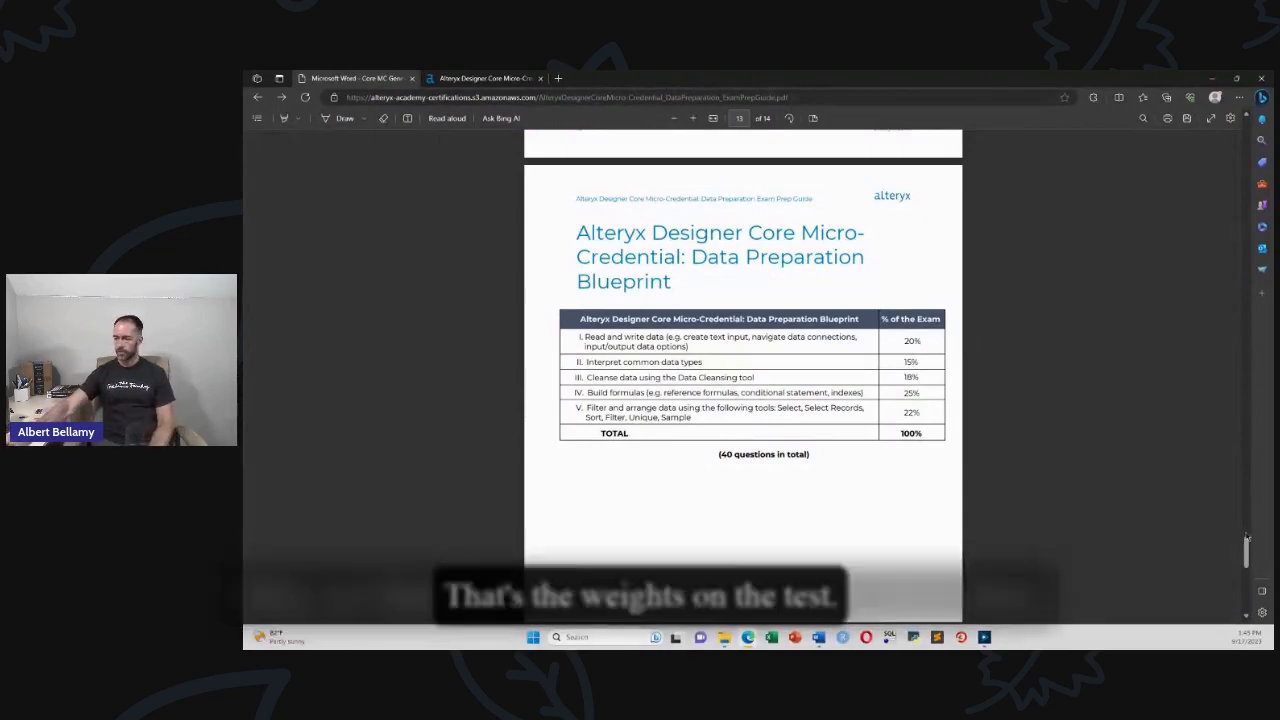
Review the Blueprint table and Appendix, then close the prep guide PDF.
scroll("down", 3)
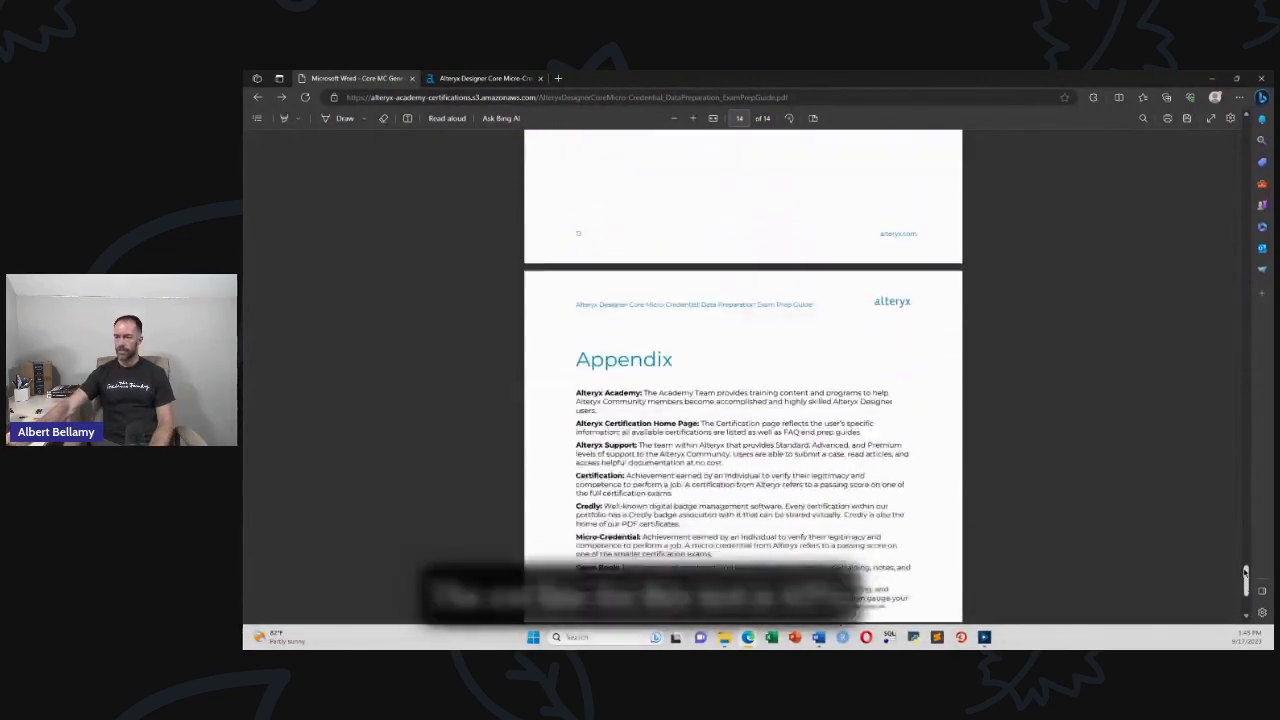
scroll("down", 3)
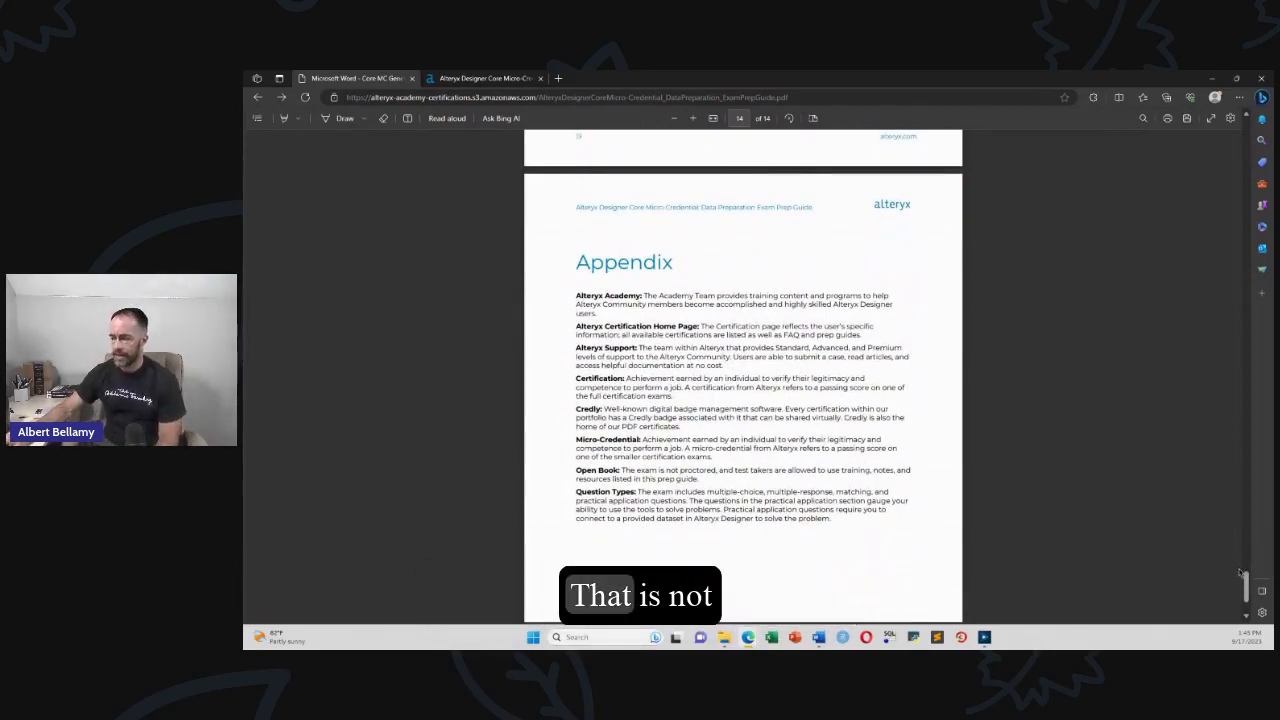
scroll("up", 3)
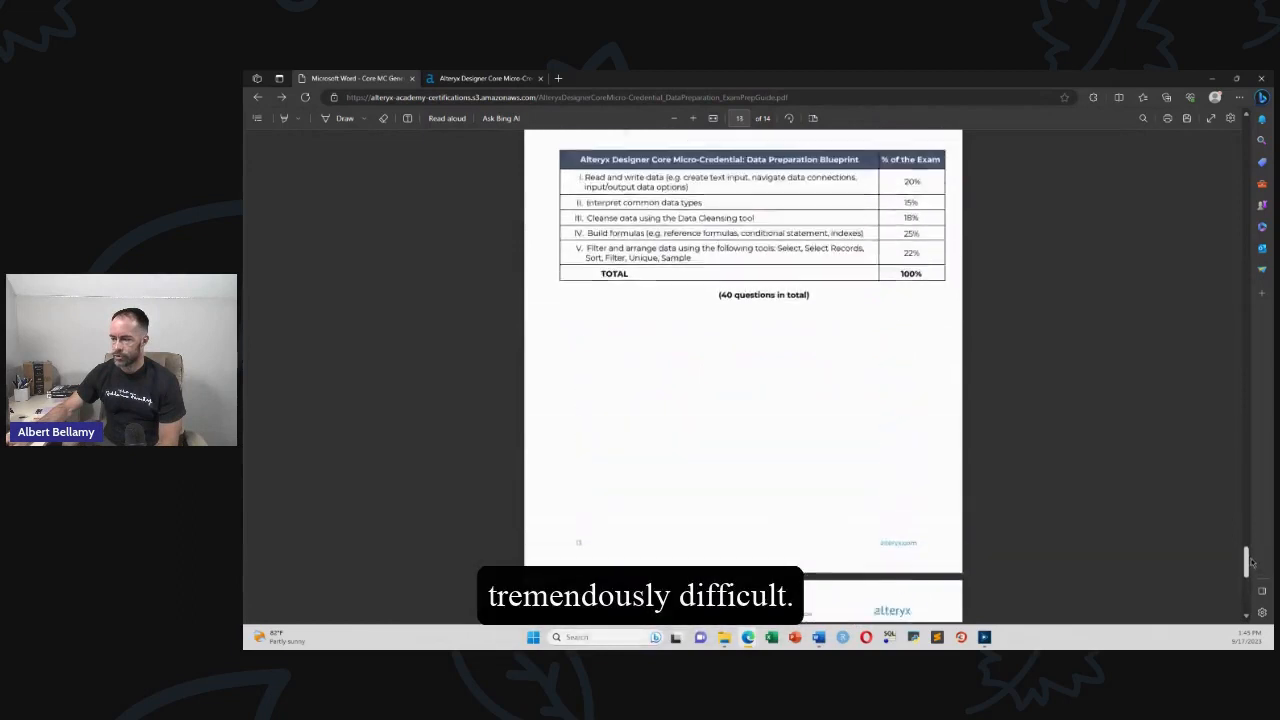
scroll("up", 3)
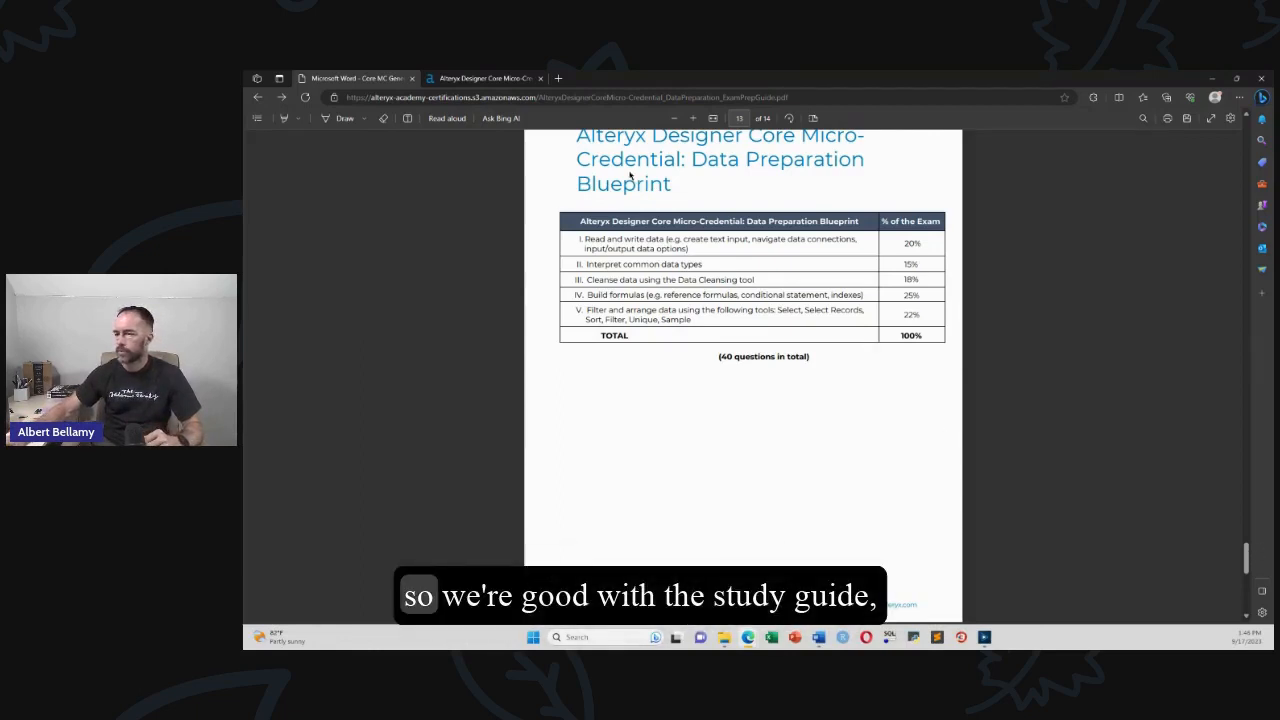
mouse_move(412, 78)
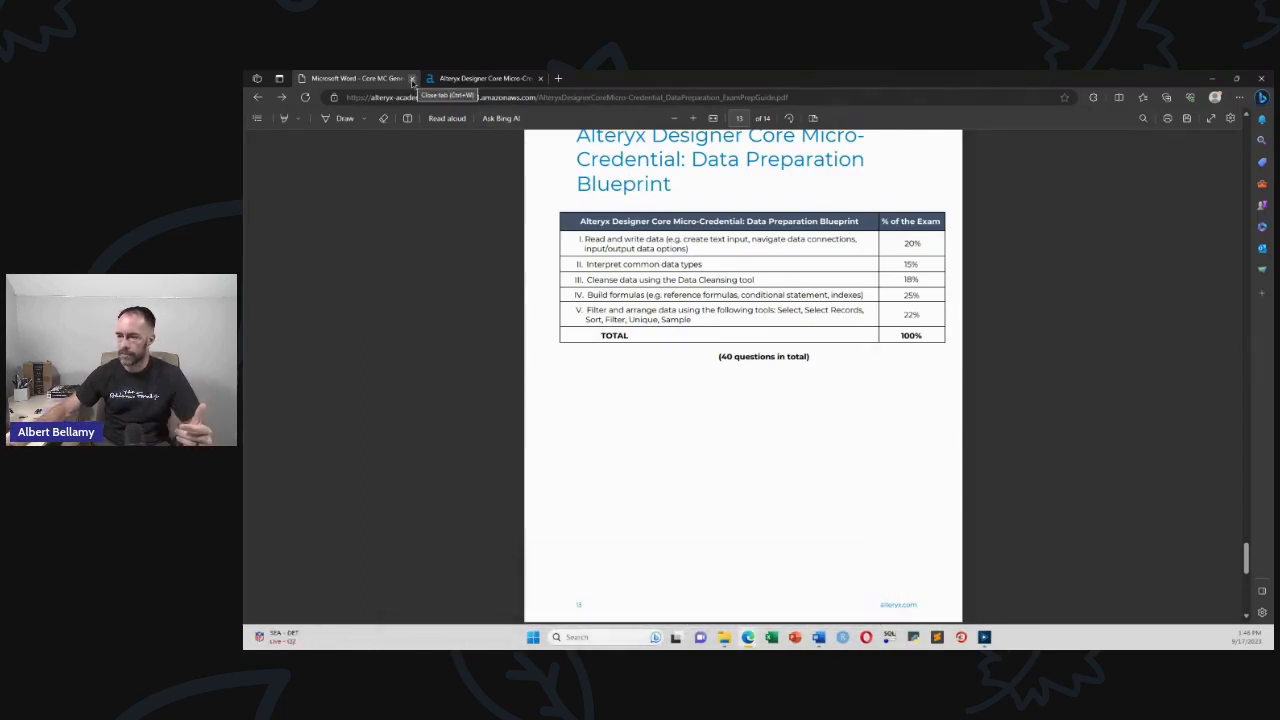
left_click(412, 78)
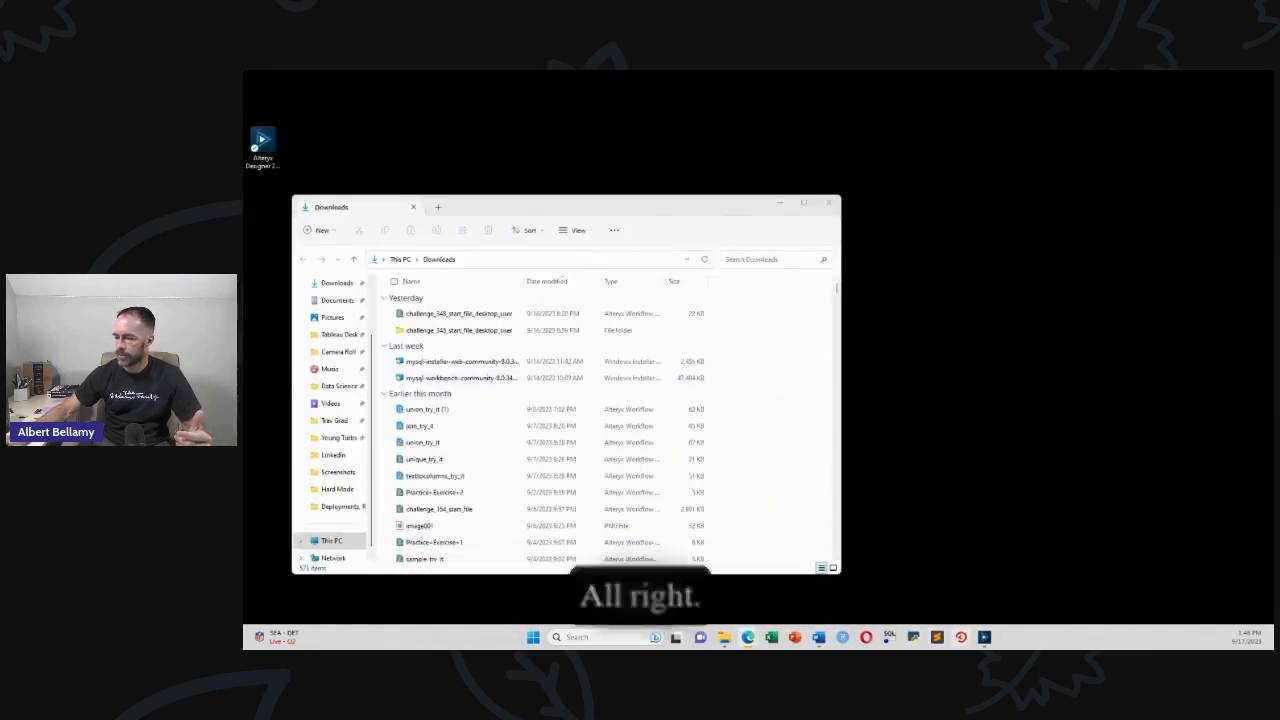
Open the challenge_348 starter workflow from Downloads in Alteryx Designer.
double_click(456, 312)
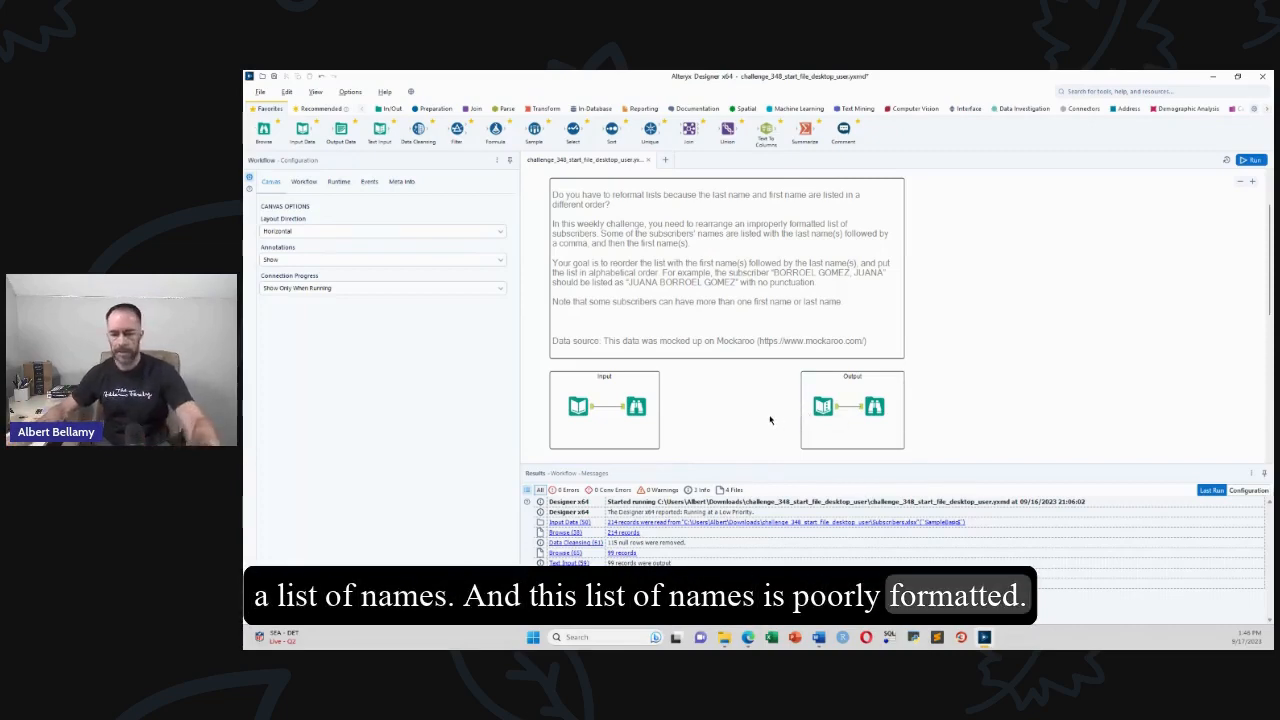
left_click(578, 408)
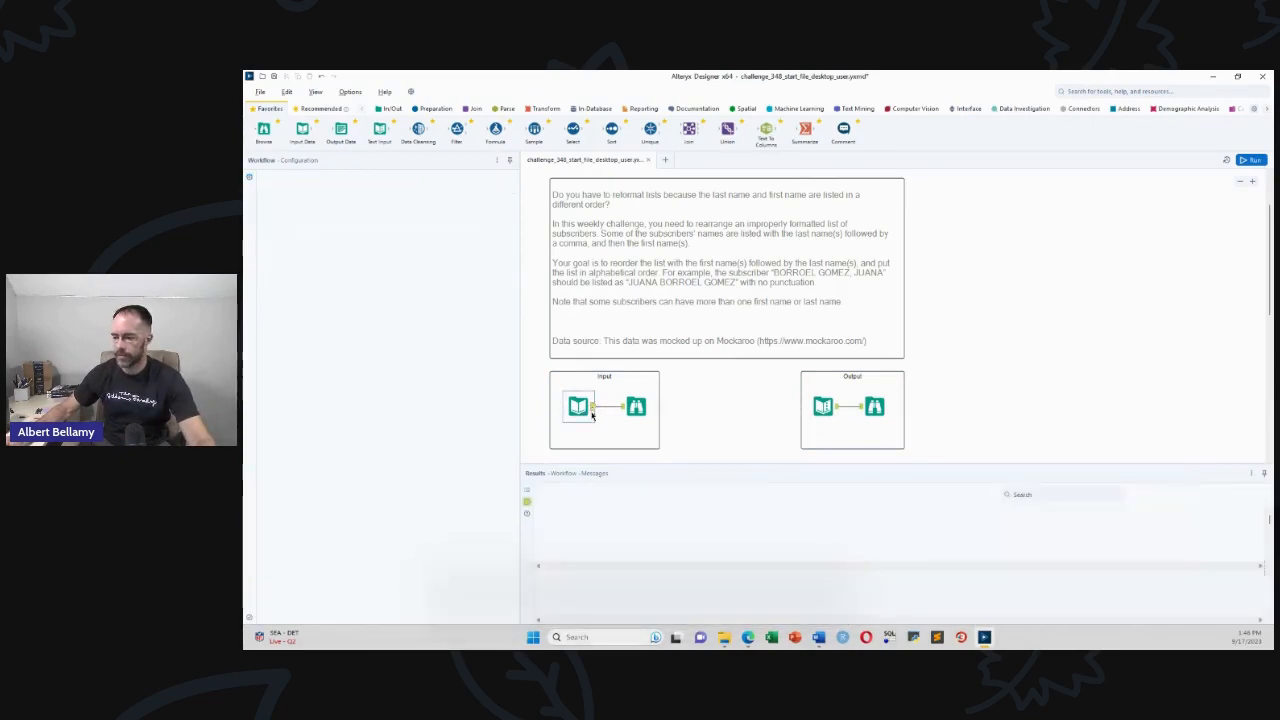
View the Input Data tool's 99 subscriber records with last names before first names.
left_click(576, 408)
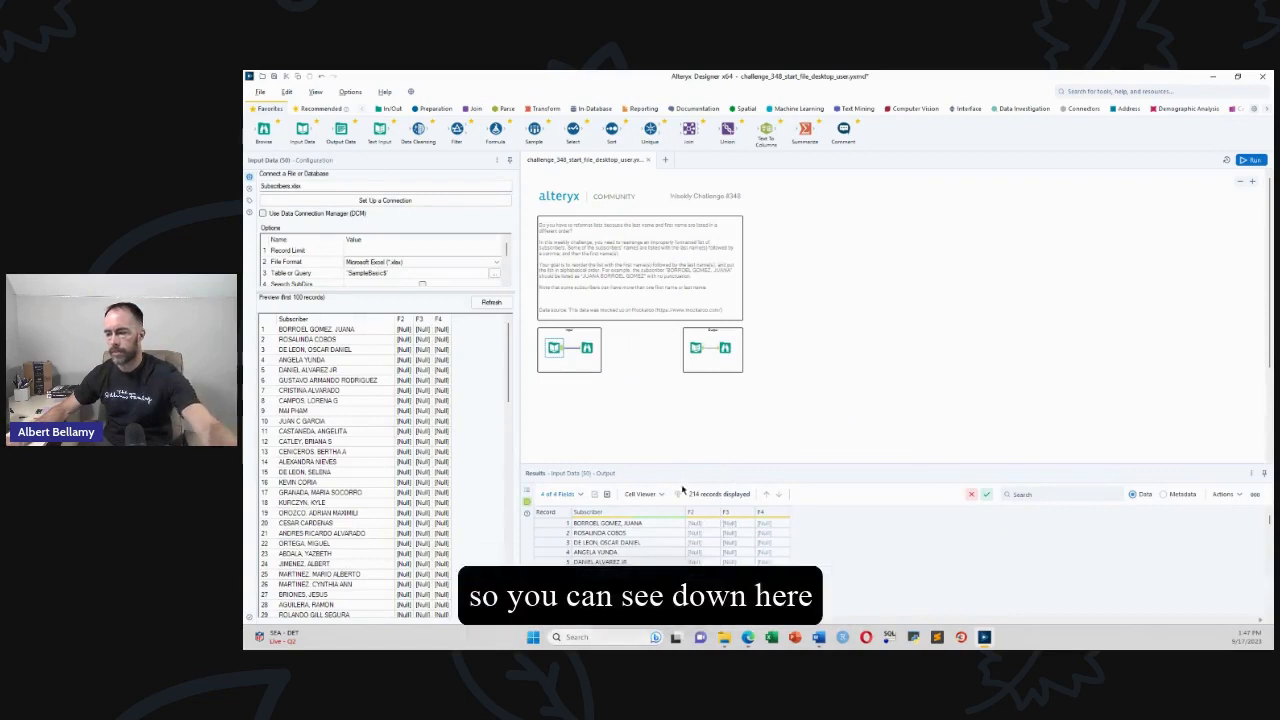
mouse_move(644, 394)
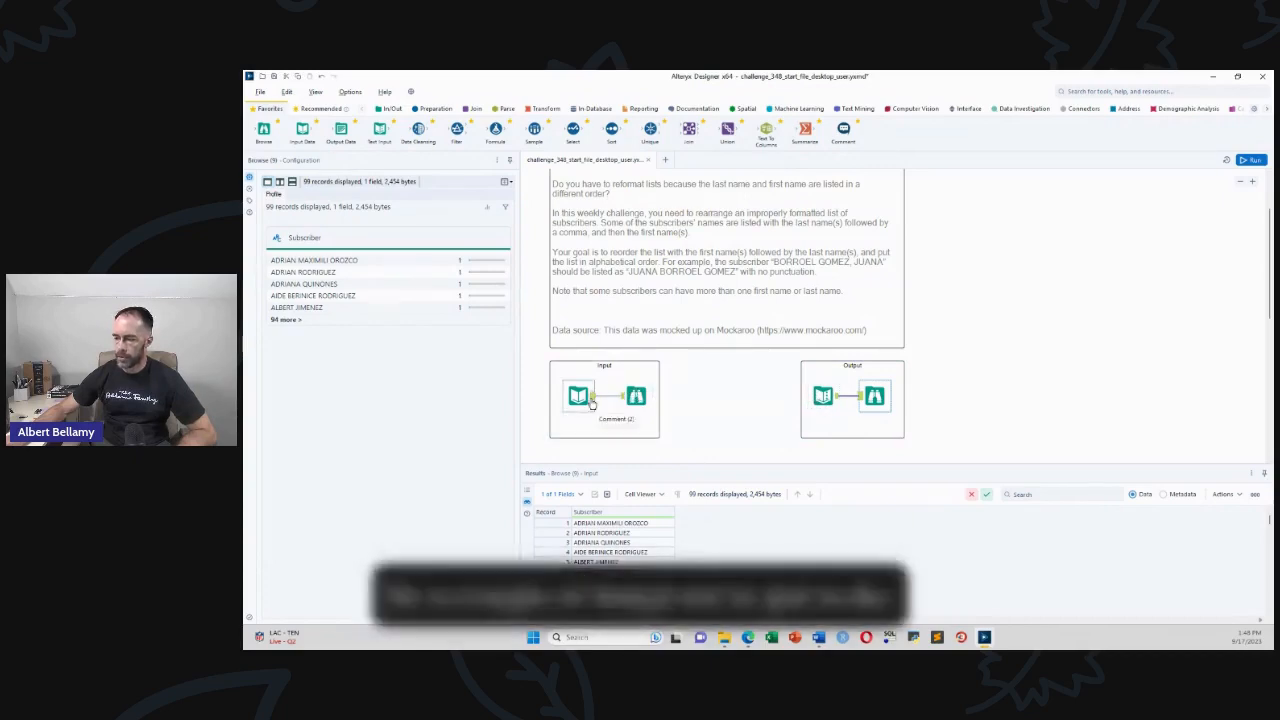
left_click(576, 396)
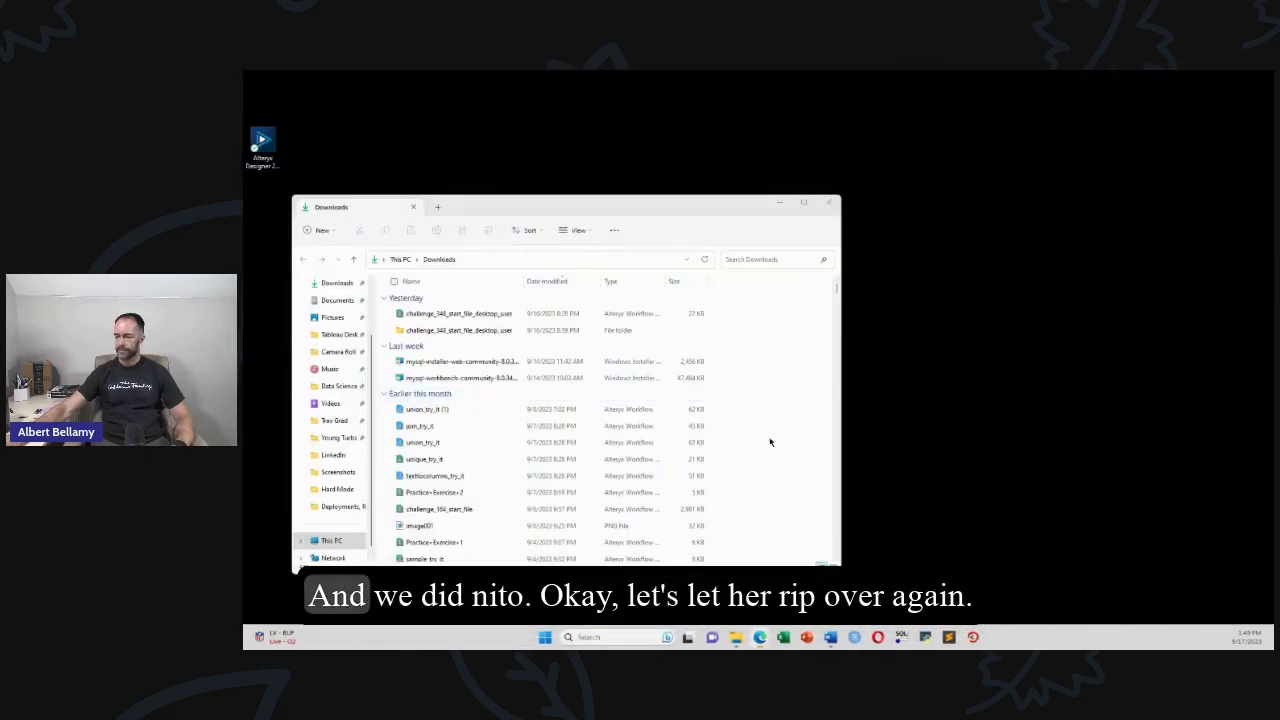
Leave the workflow and return to the Downloads folder.
left_click(458, 312)
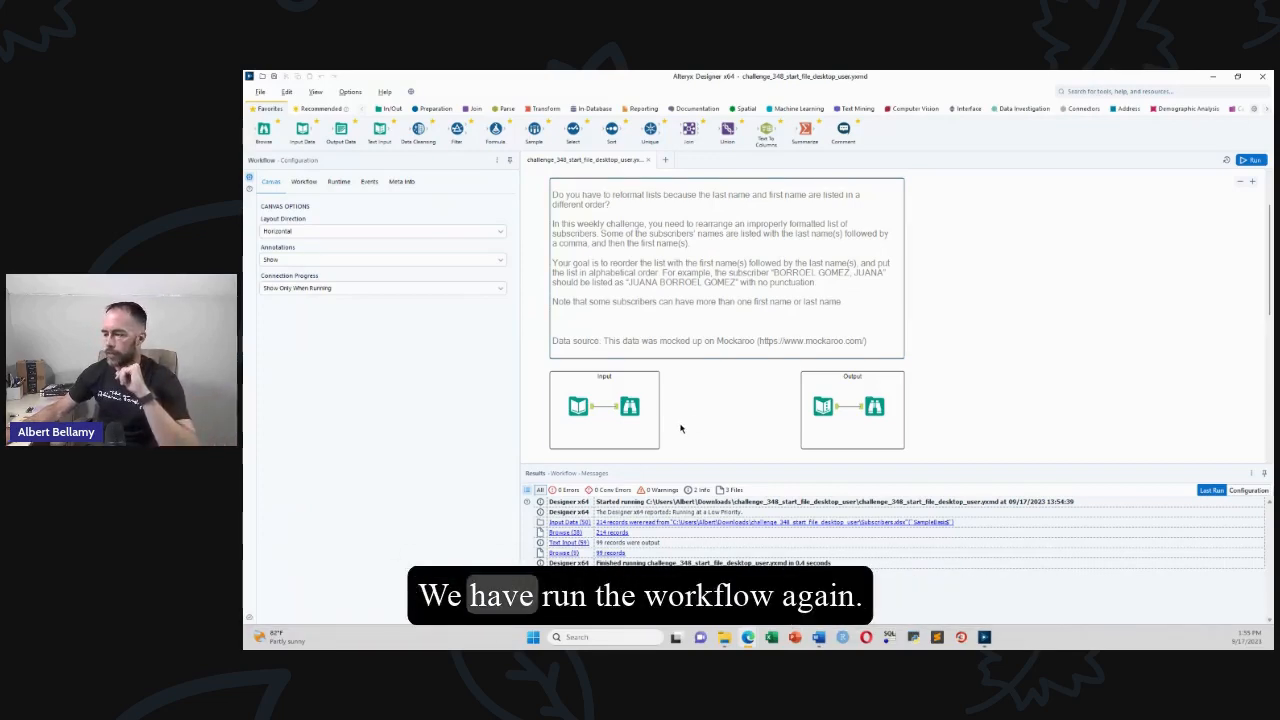
mouse_move(576, 408)
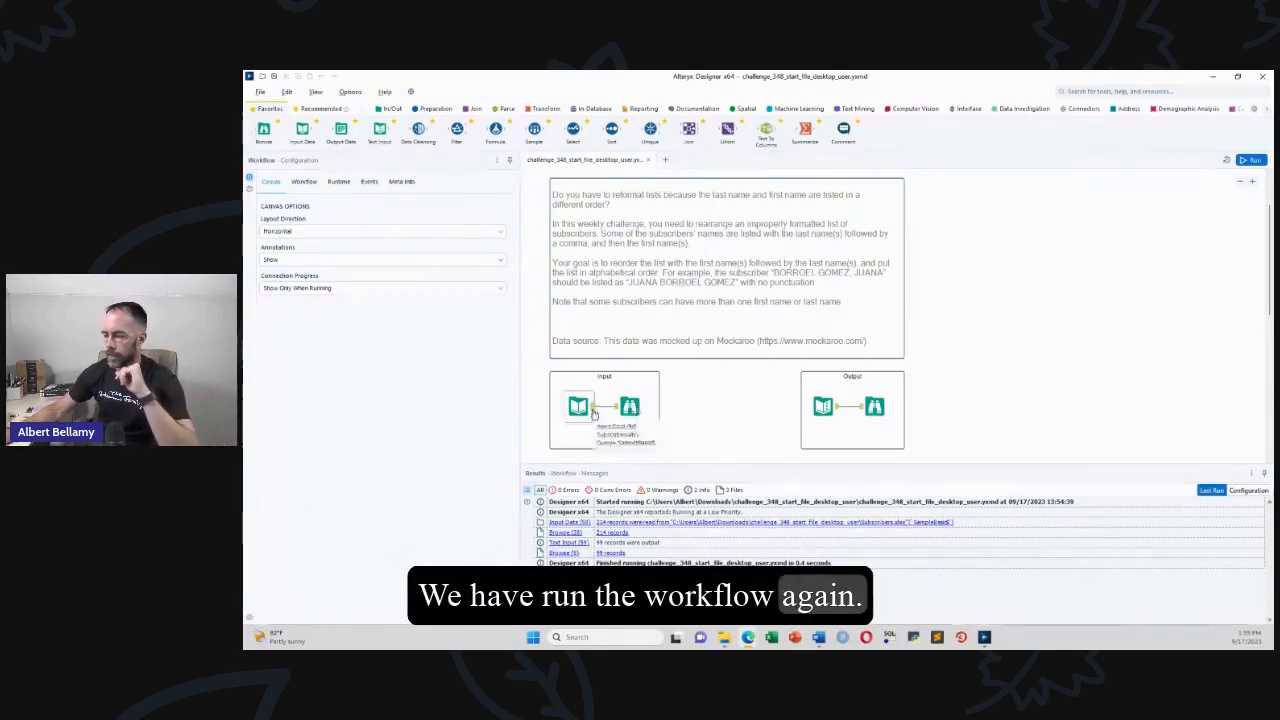
View the records coming out of the Input tool's output anchor.
left_click(576, 408)
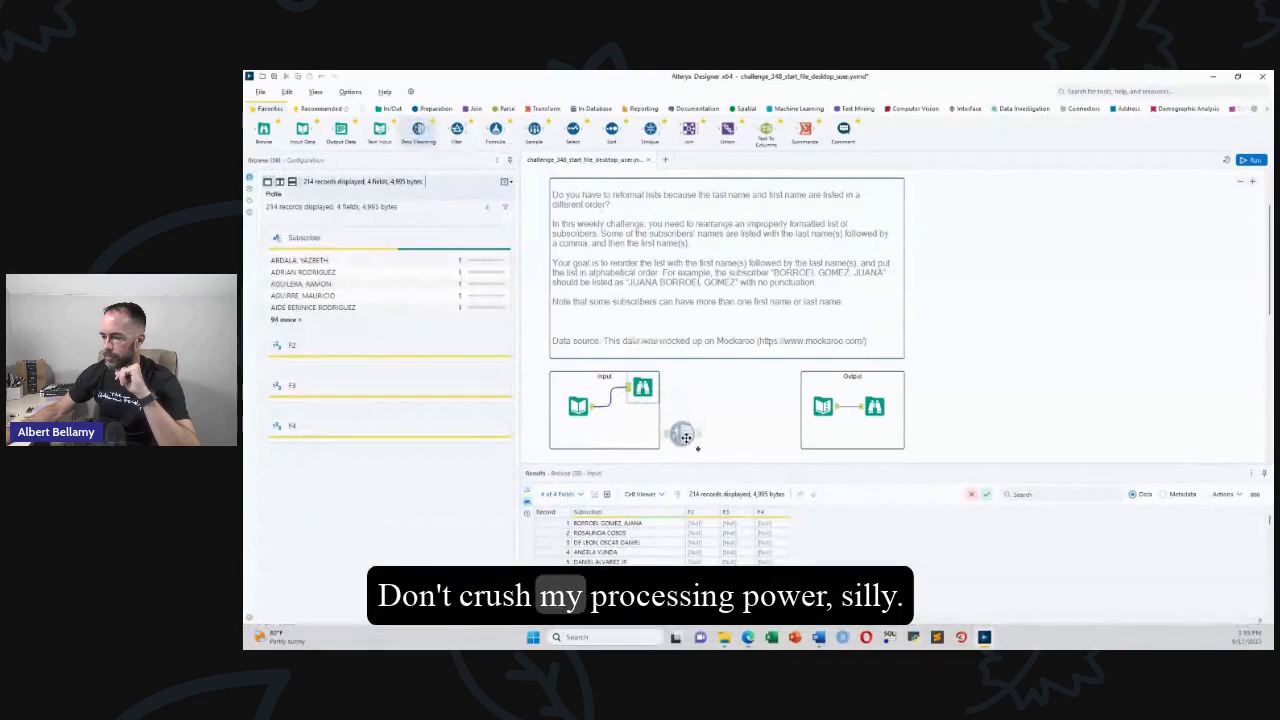
Place a Data Cleansing tool after the Input and select it for configuration.
left_click(680, 438)
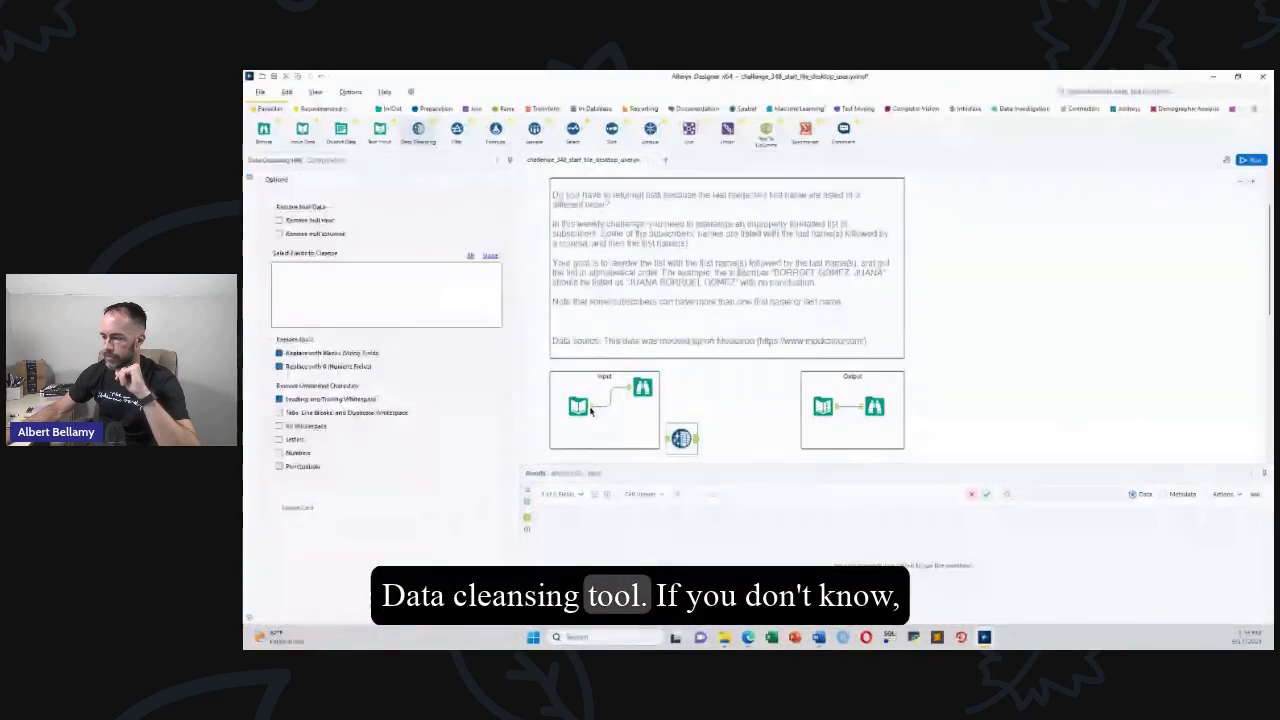
left_click(1252, 160)
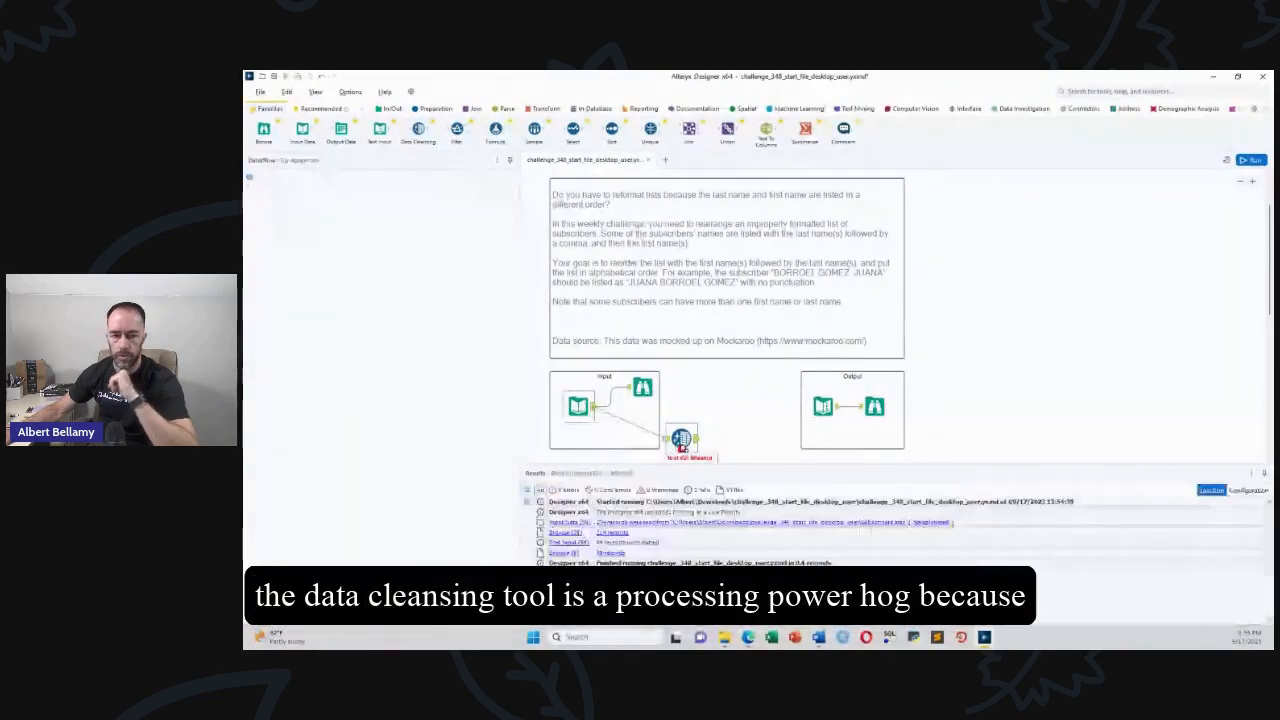
left_click(680, 440)
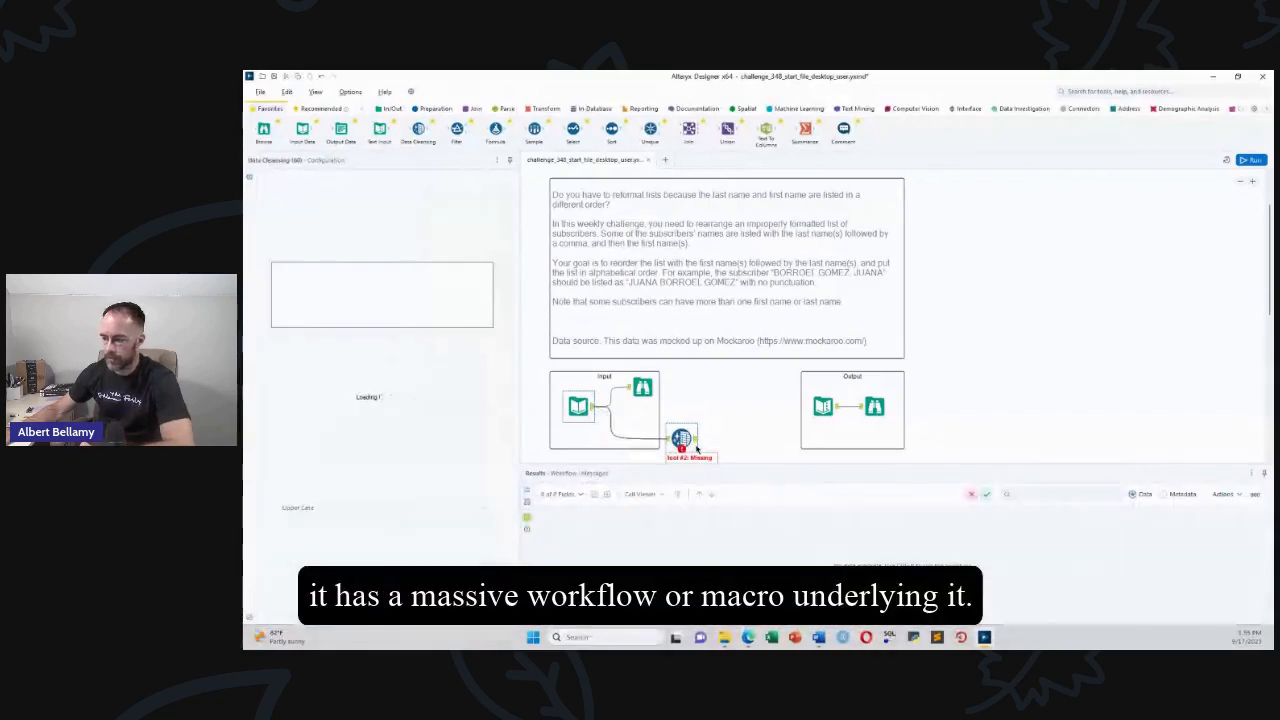
left_click(680, 440)
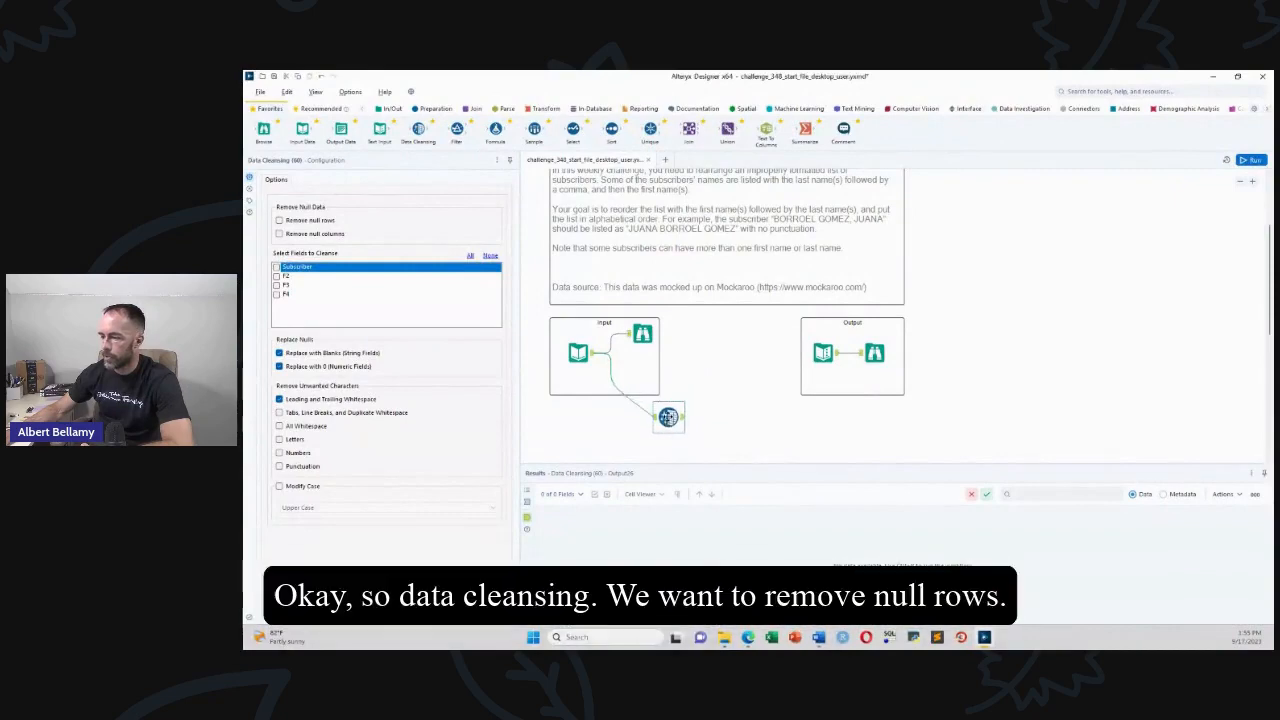
Enable Remove null rows and Remove null columns only, then run the workflow.
left_click(280, 220)
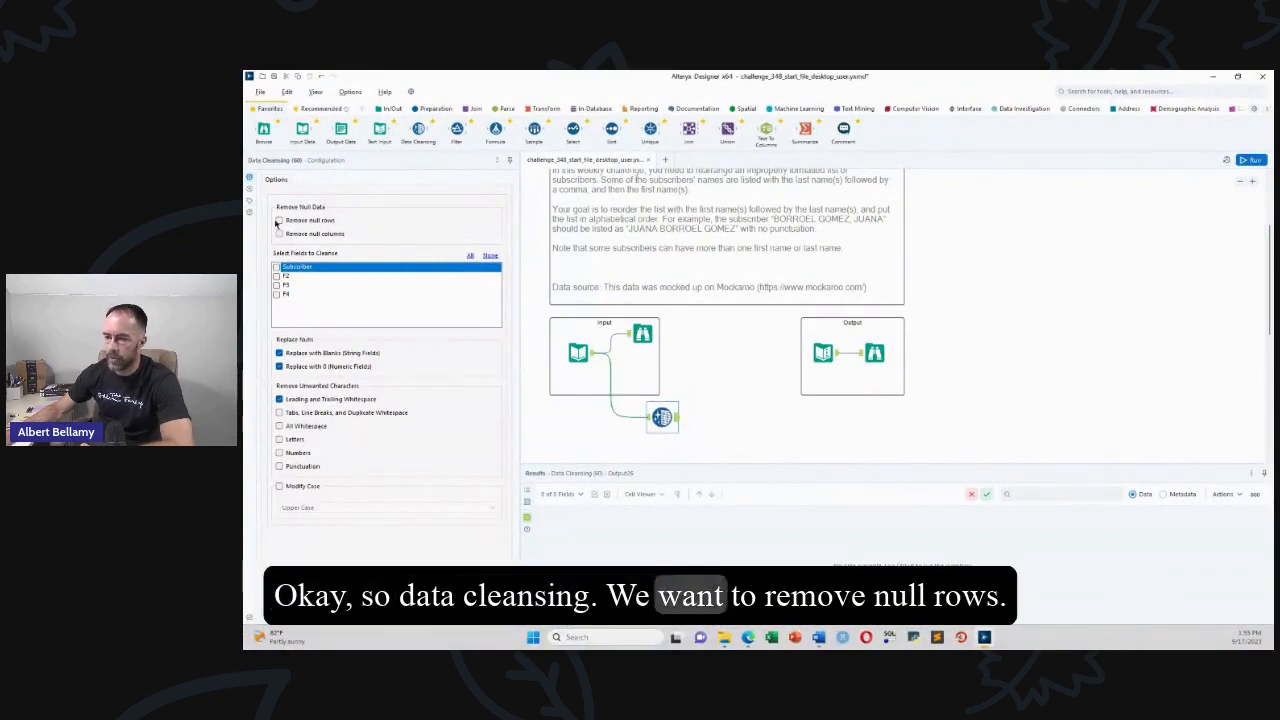
left_click(280, 232)
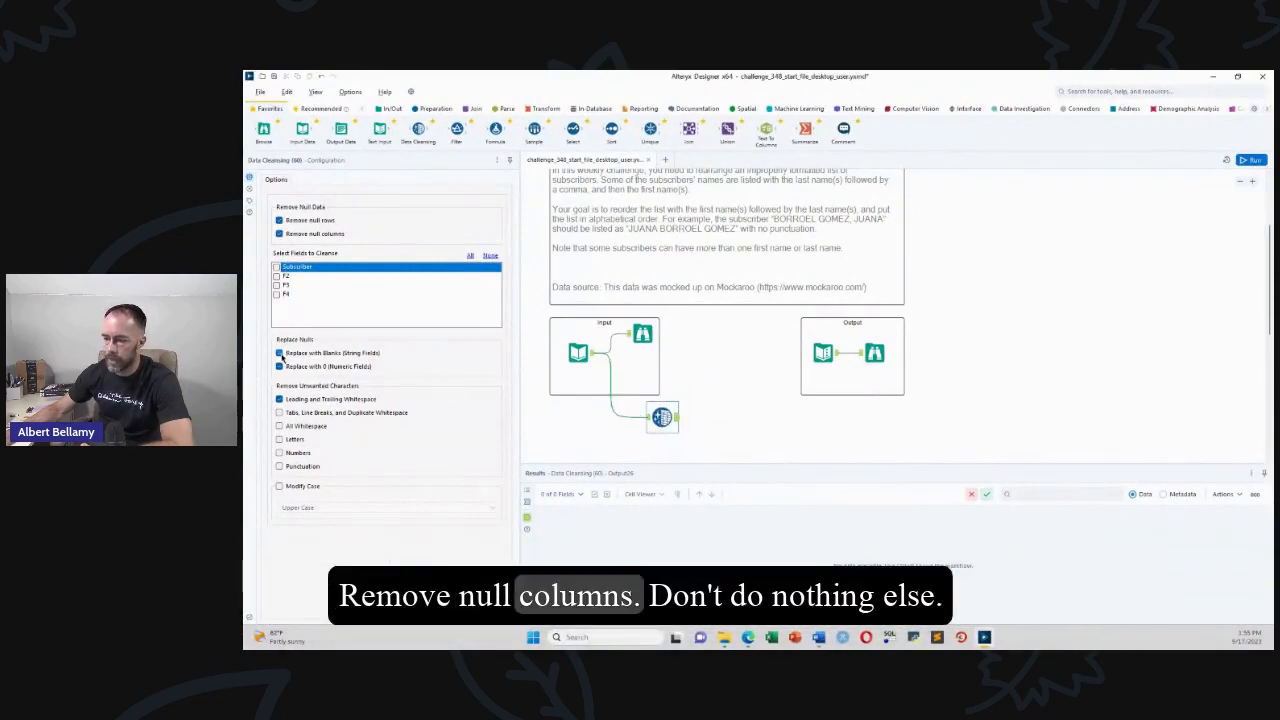
left_click(280, 400)
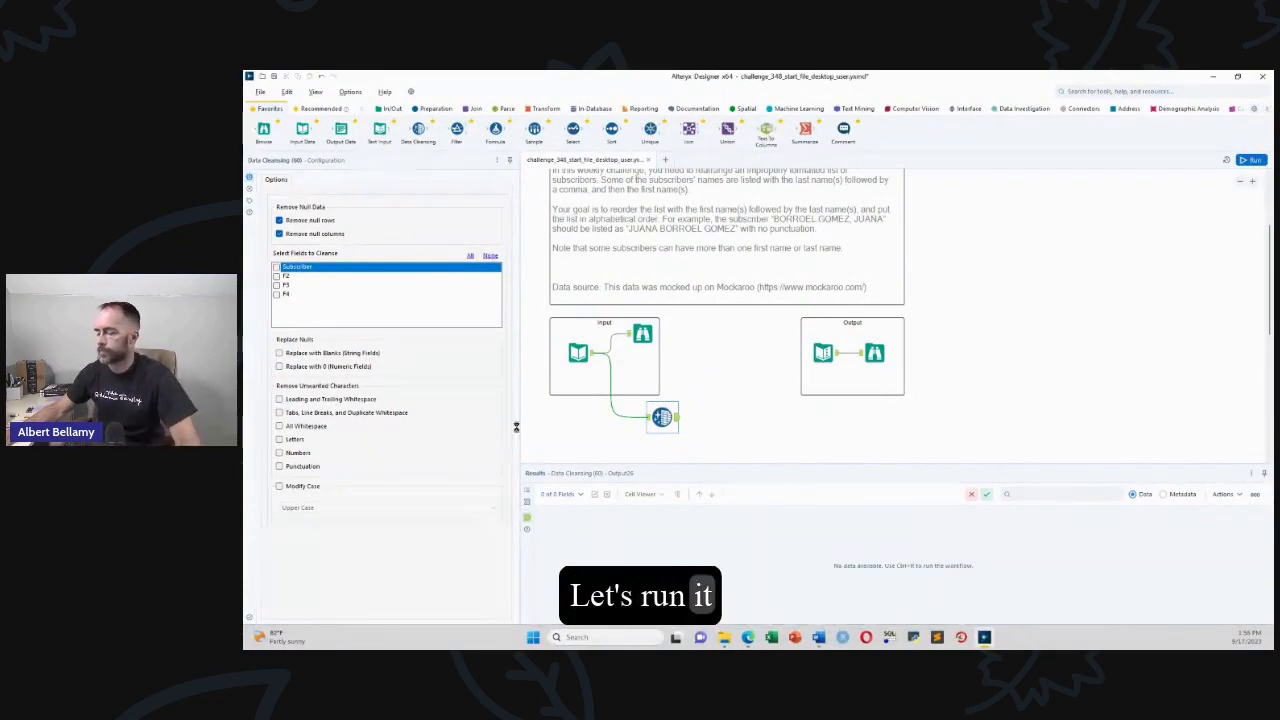
left_click(1252, 160)
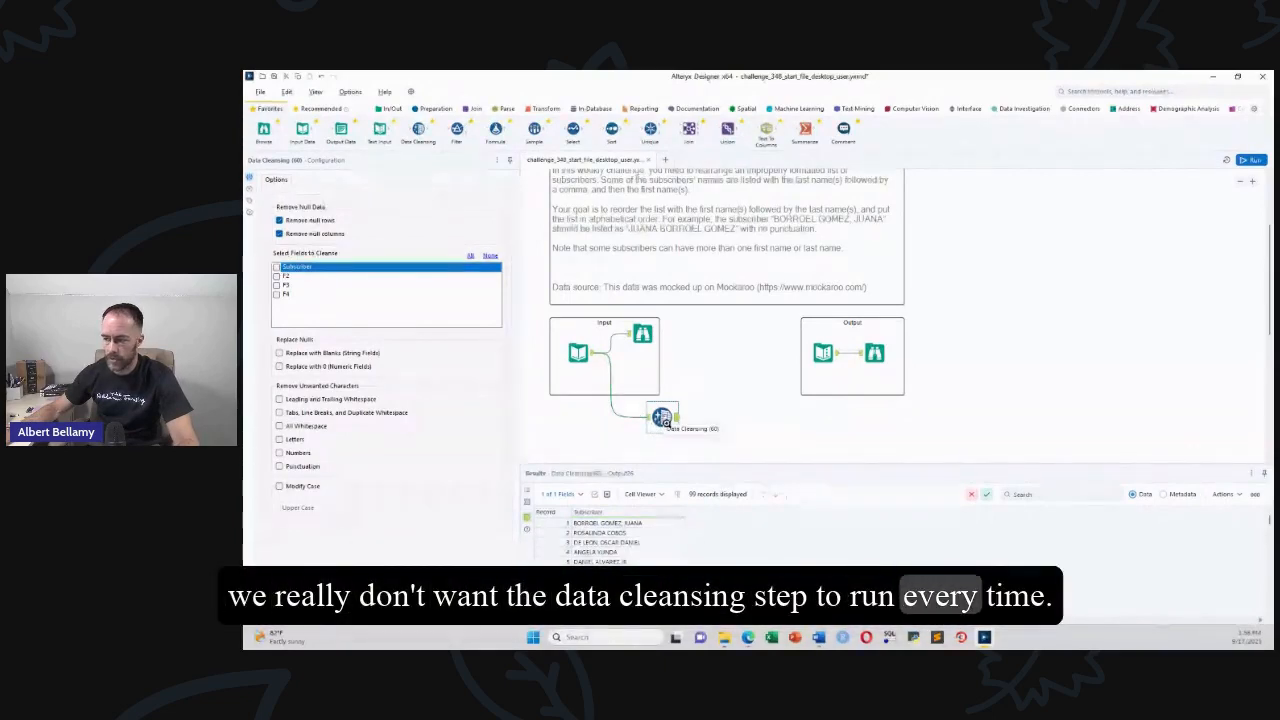
Cache and Run Workflow from the Data Cleansing tool so upstream results are frozen.
right_click(662, 418)
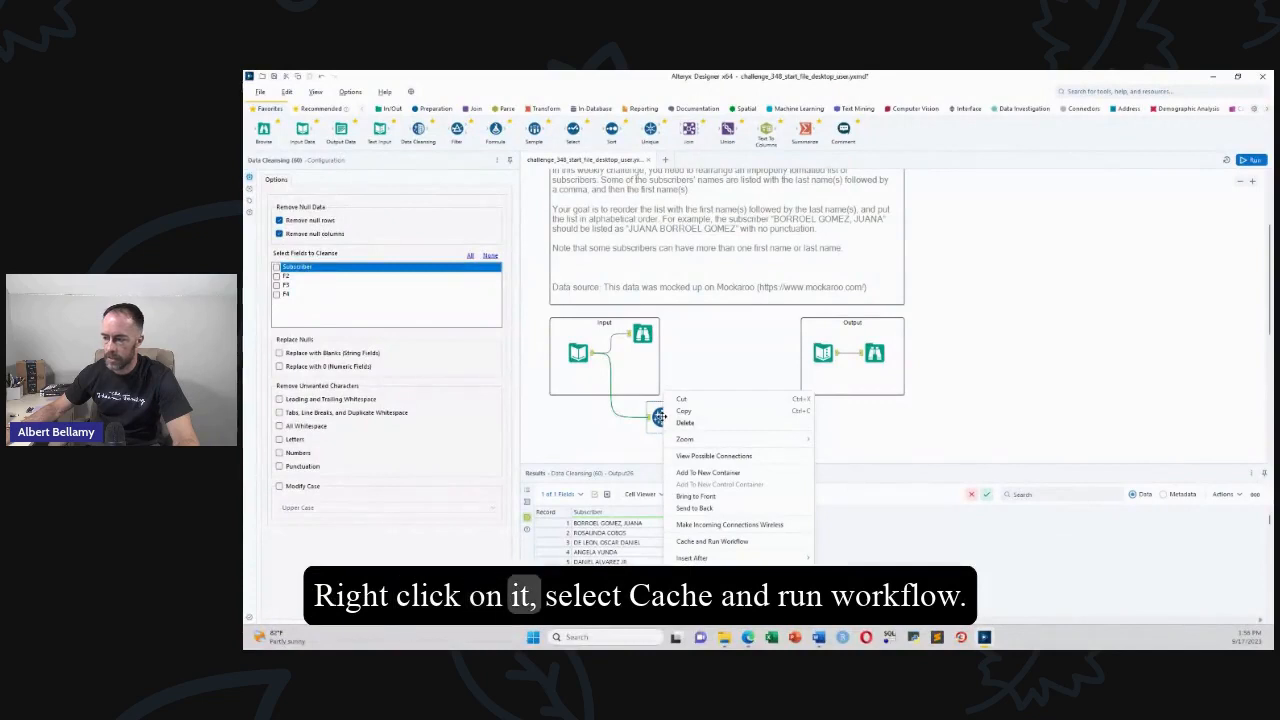
left_click(712, 540)
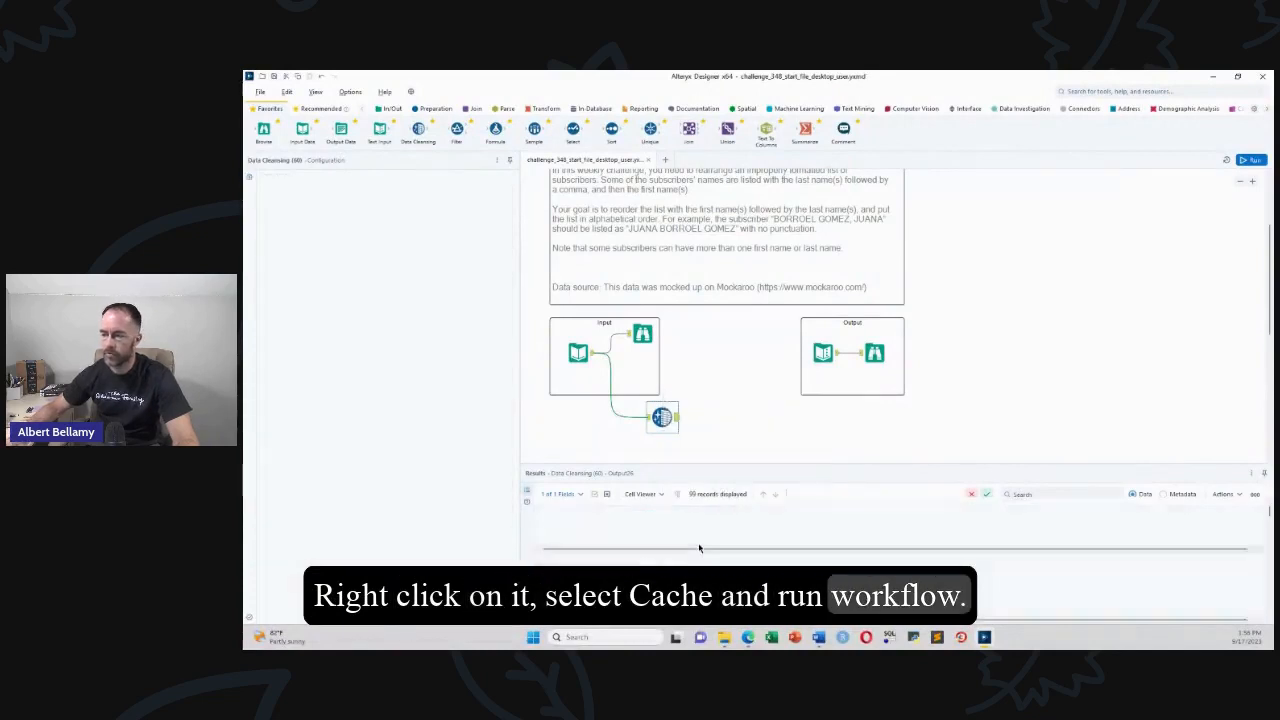
left_click(1252, 160)
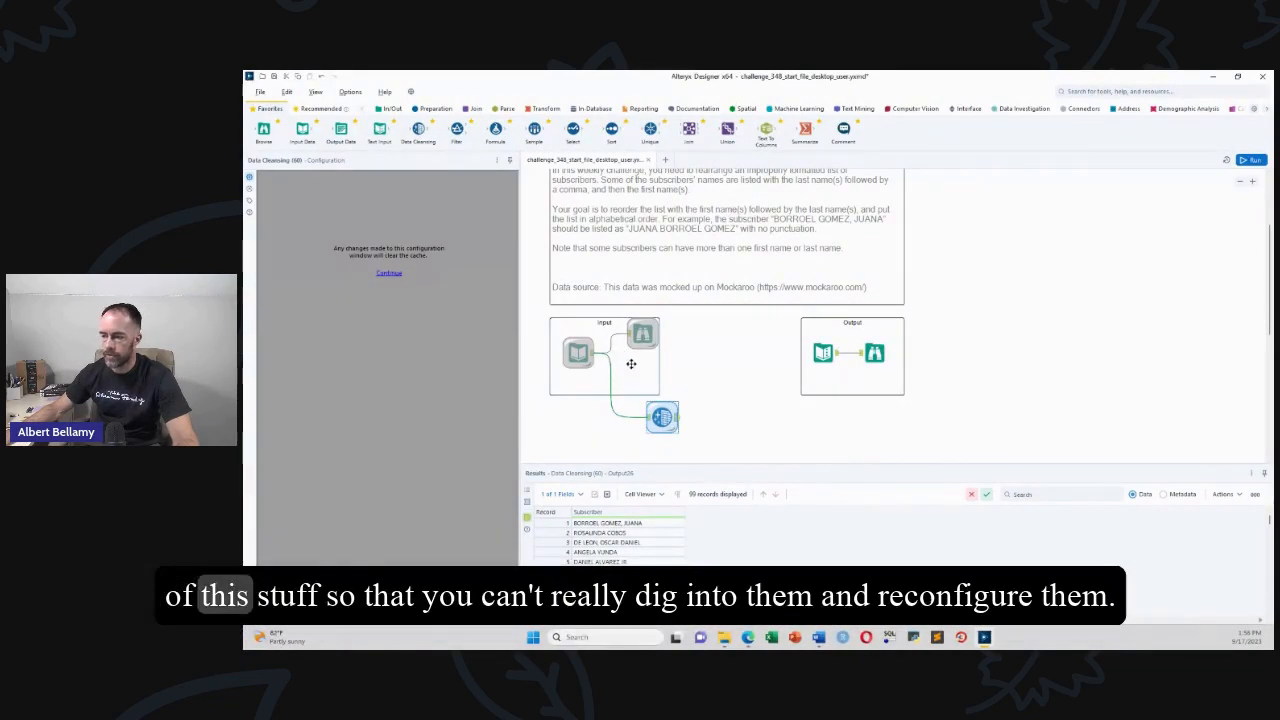
mouse_move(604, 356)
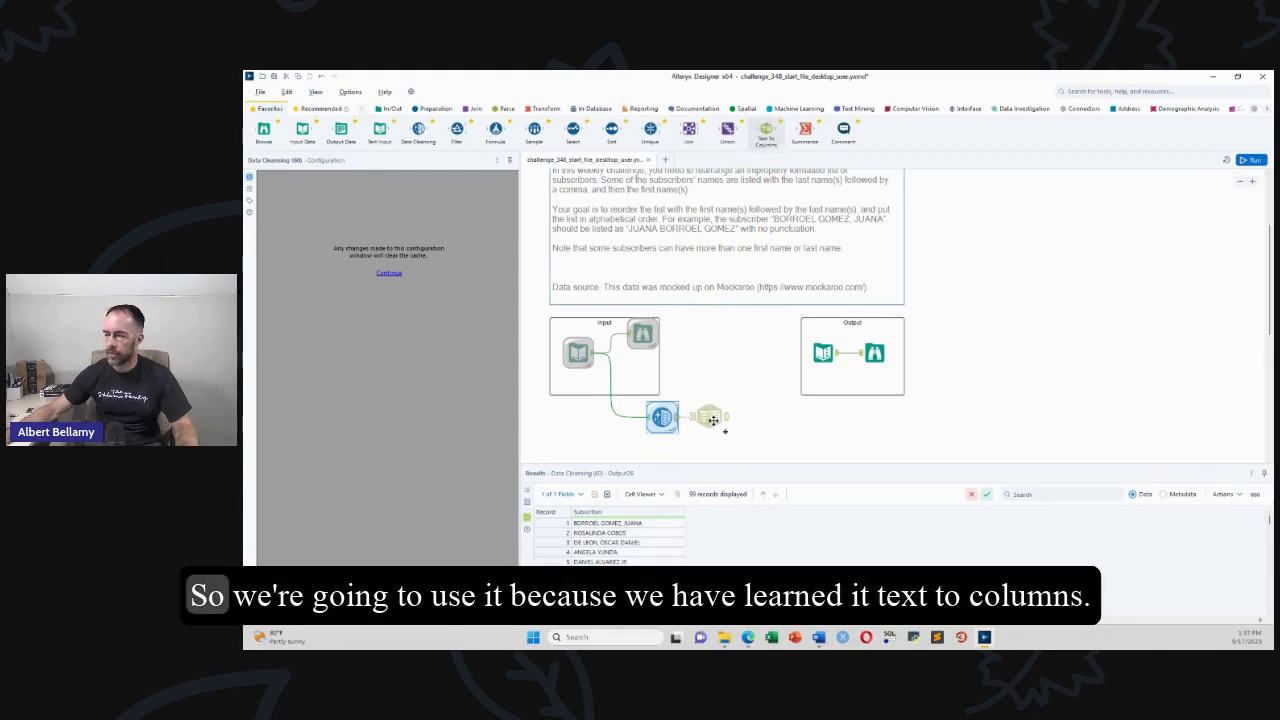
Configure Text To Columns to split Subscriber on a comma into 2 columns.
left_click(708, 418)
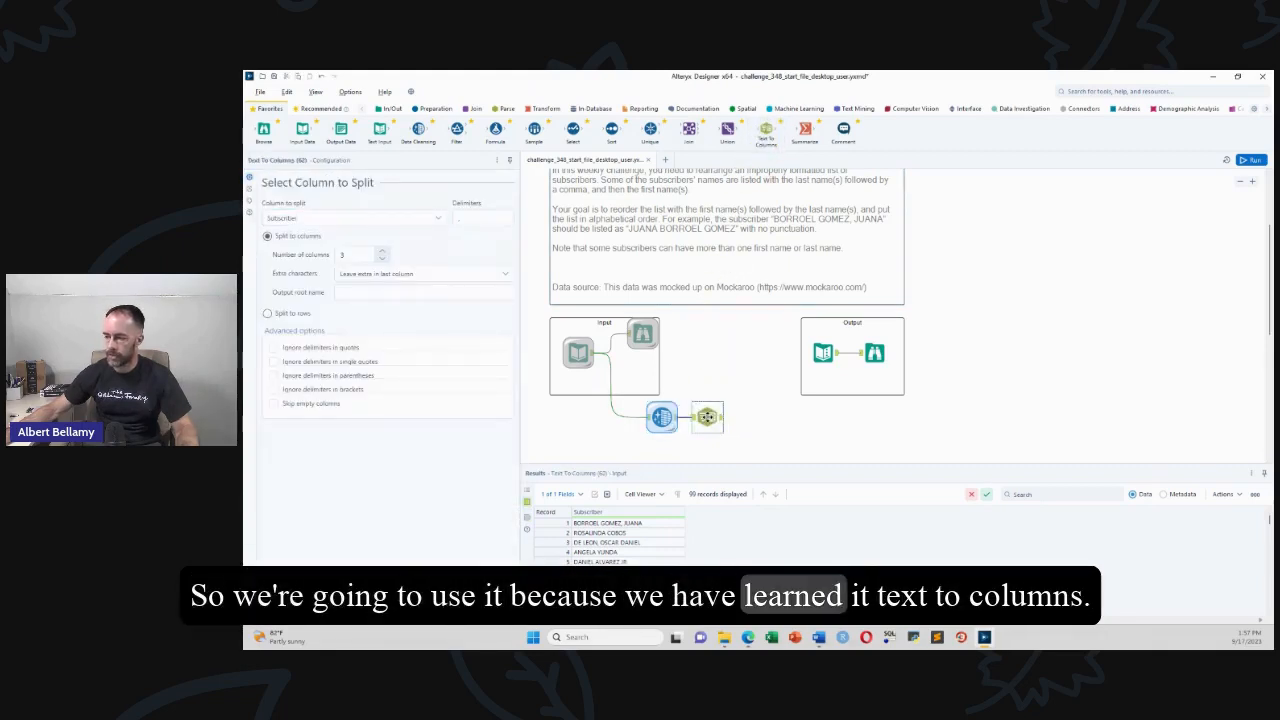
left_click(424, 292)
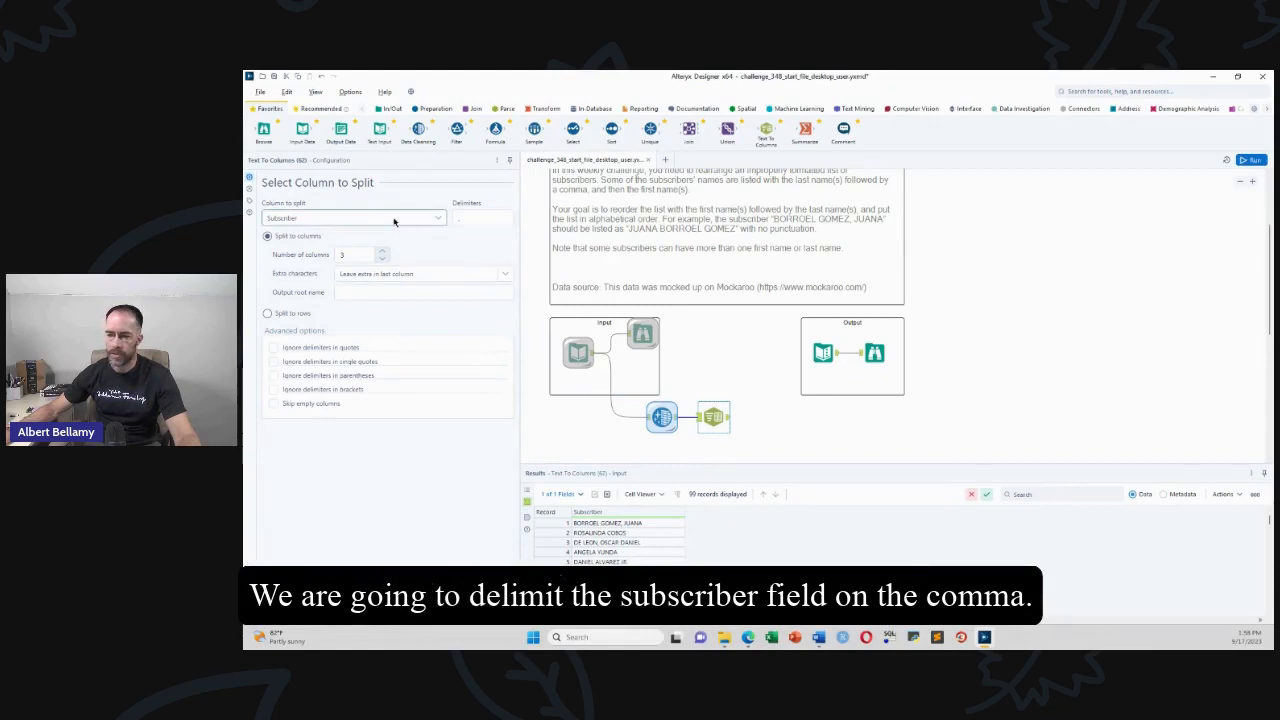
left_click(484, 218)
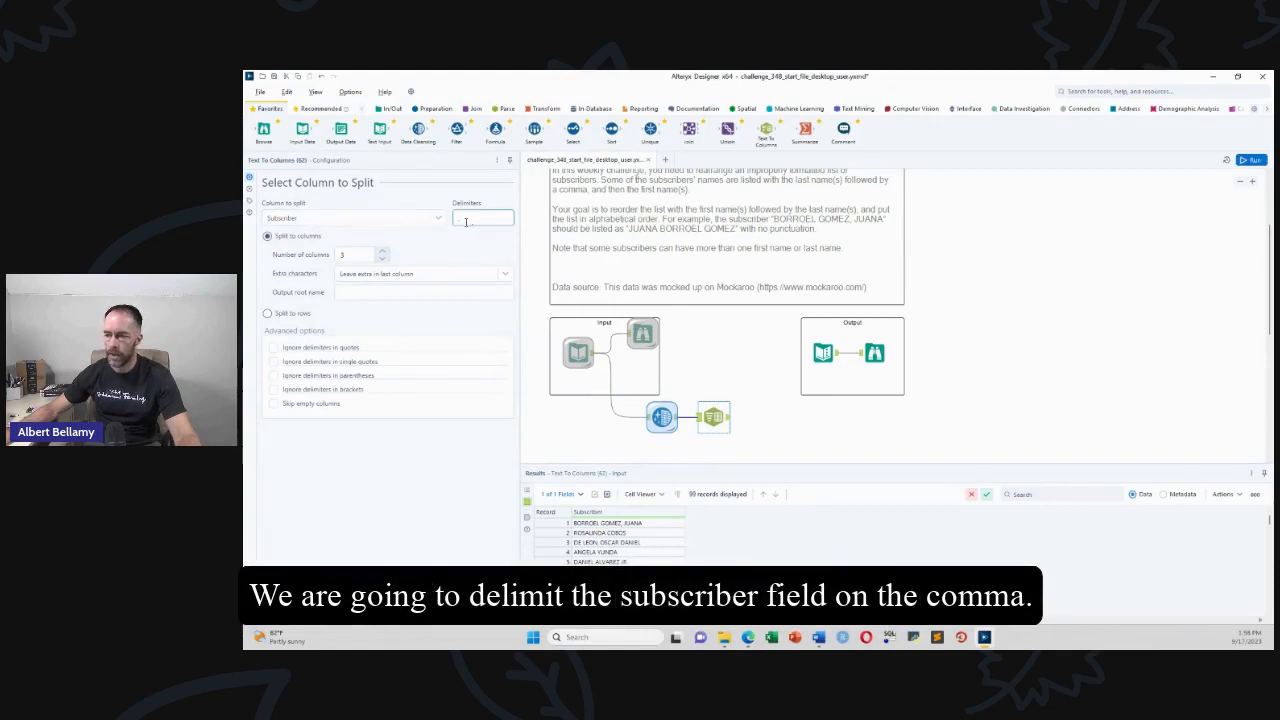
left_click(380, 256)
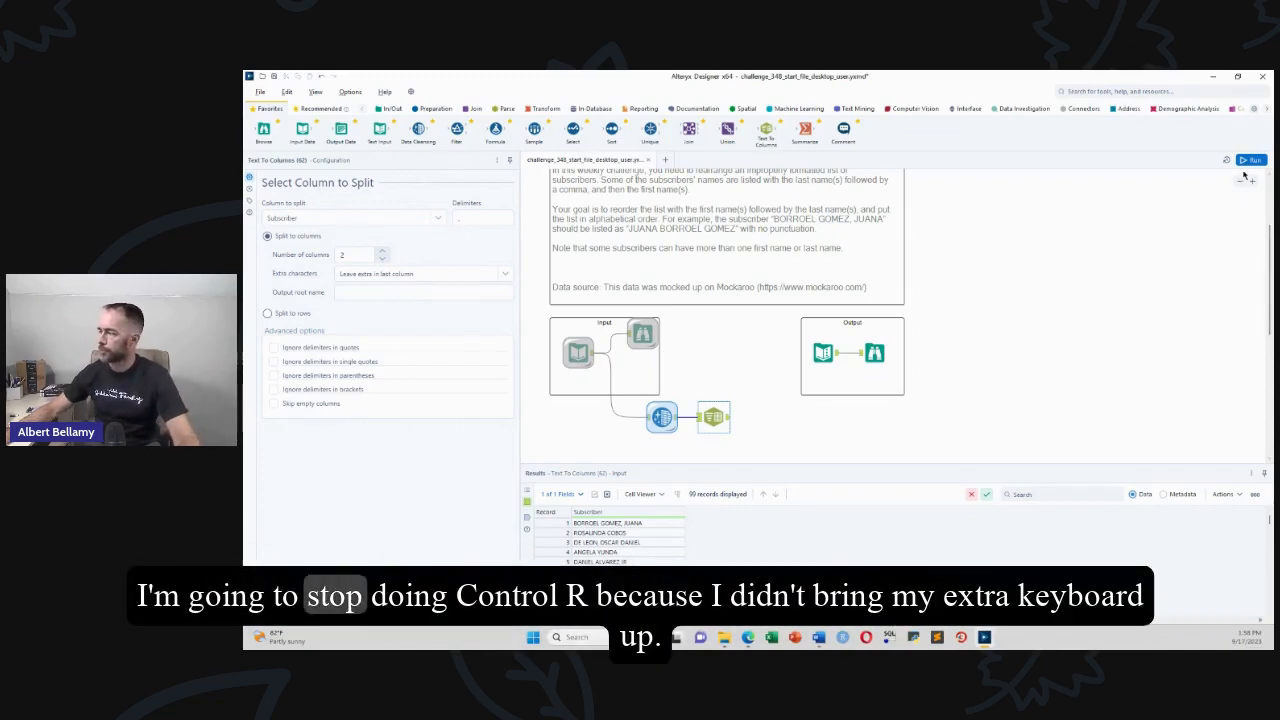
mouse_move(1252, 160)
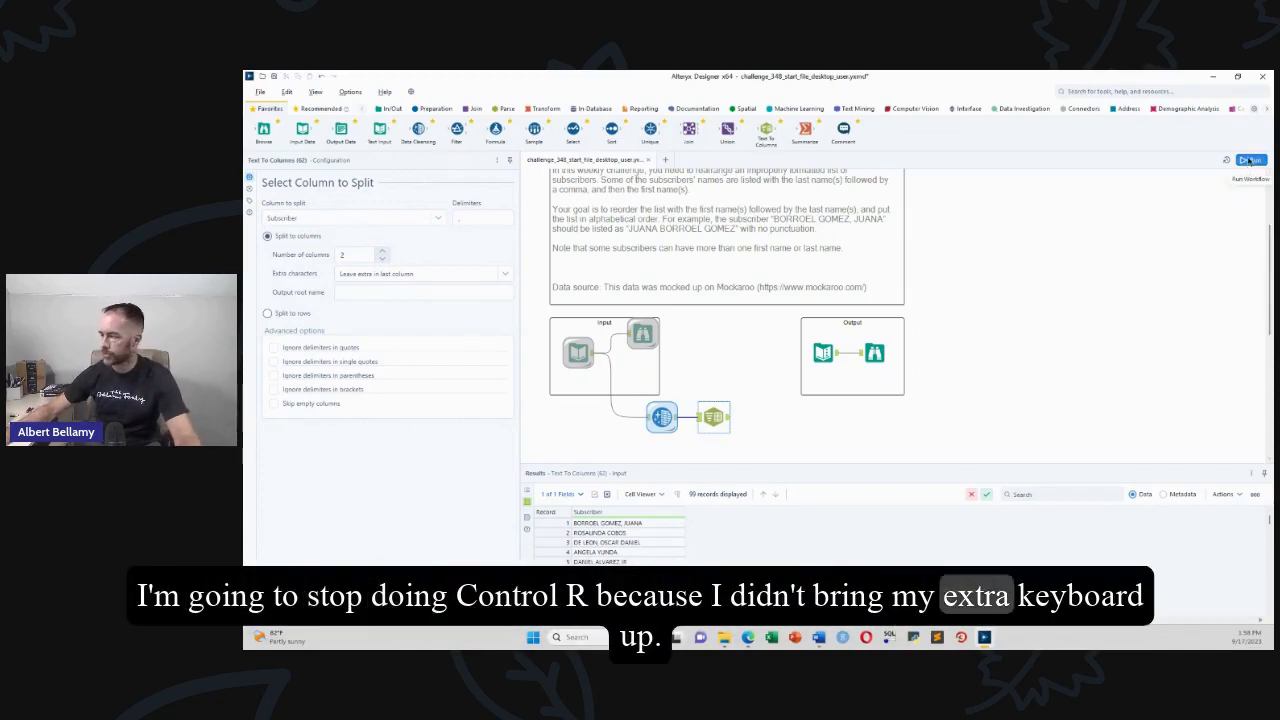
Run the workflow and dismiss the Finished running message.
left_click(1250, 160)
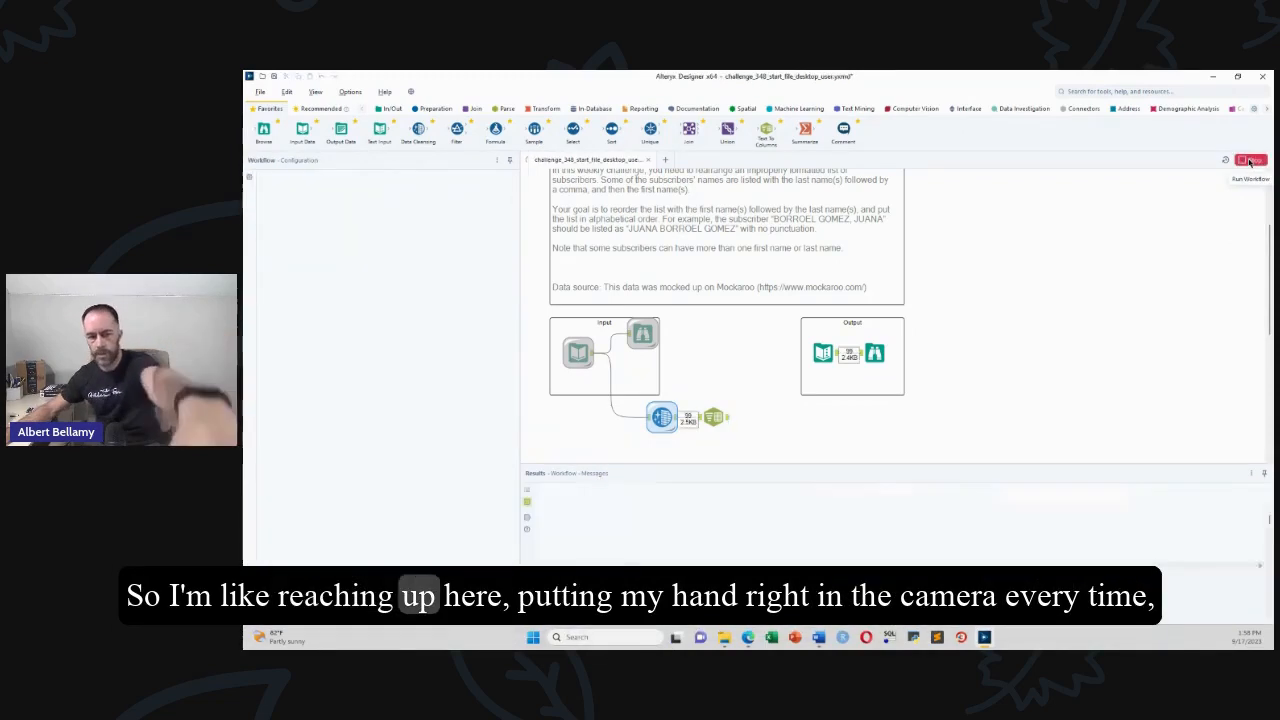
left_click(1248, 160)
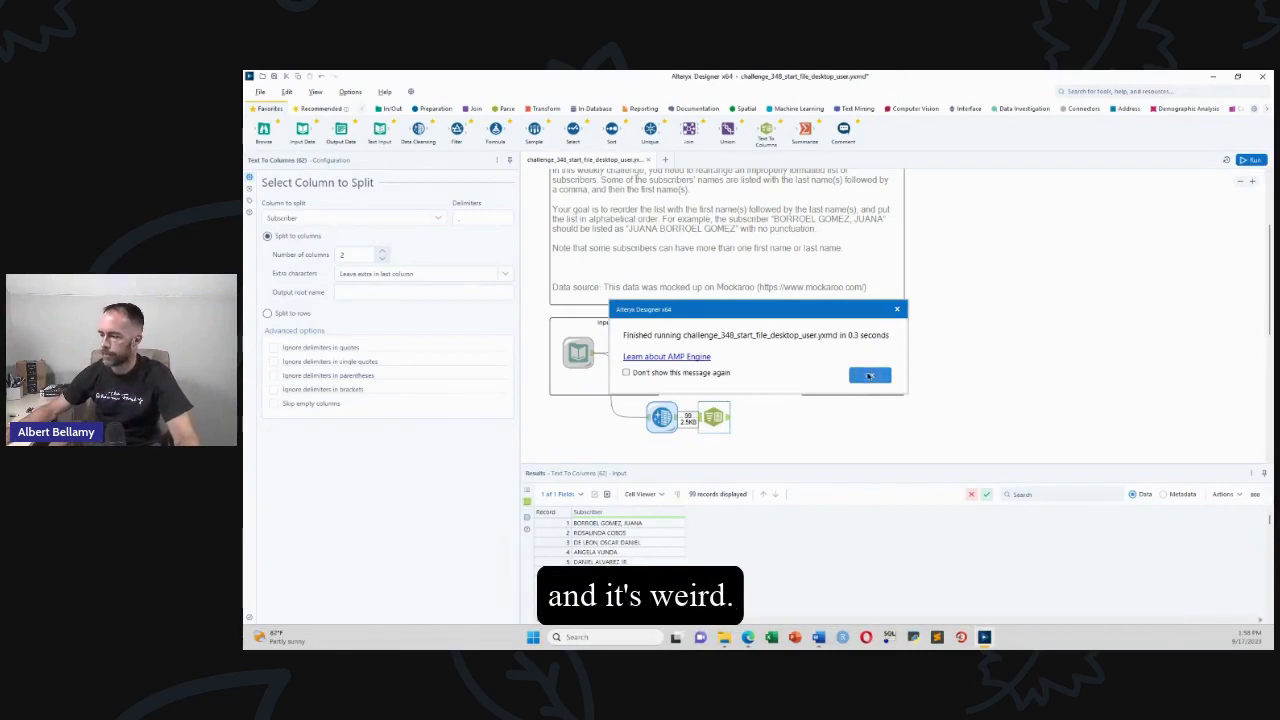
left_click(868, 376)
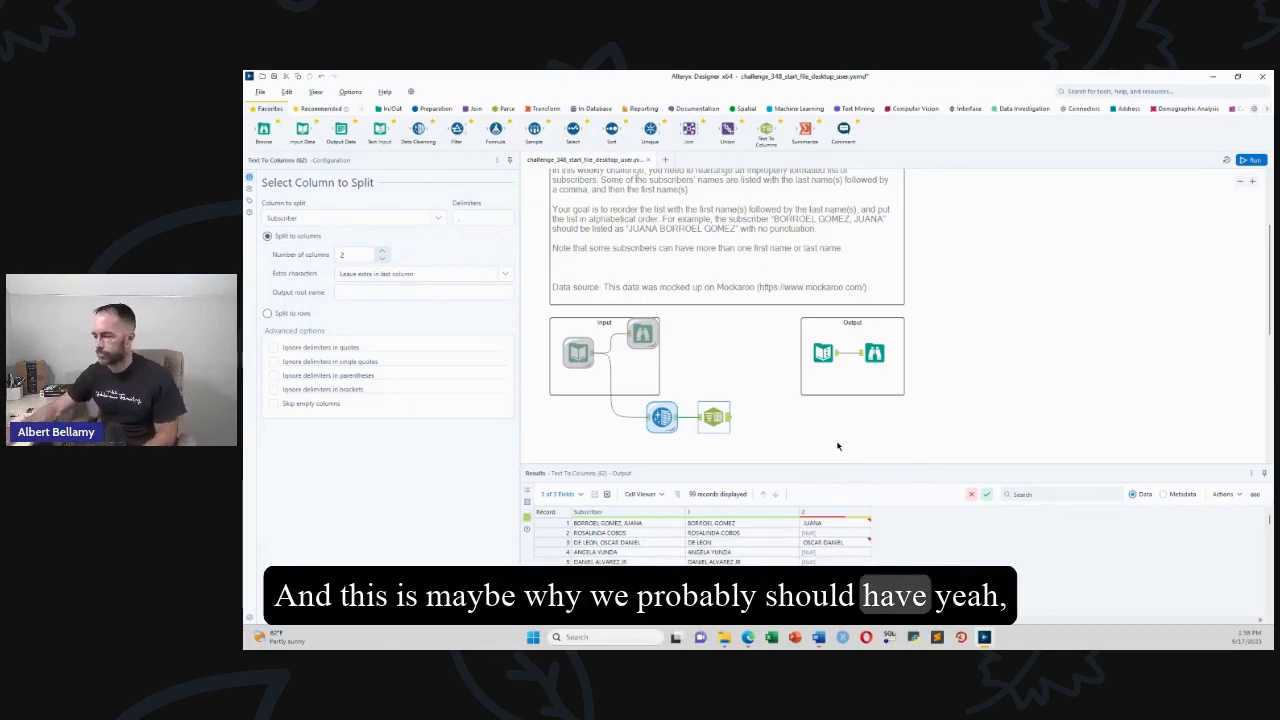
mouse_move(660, 418)
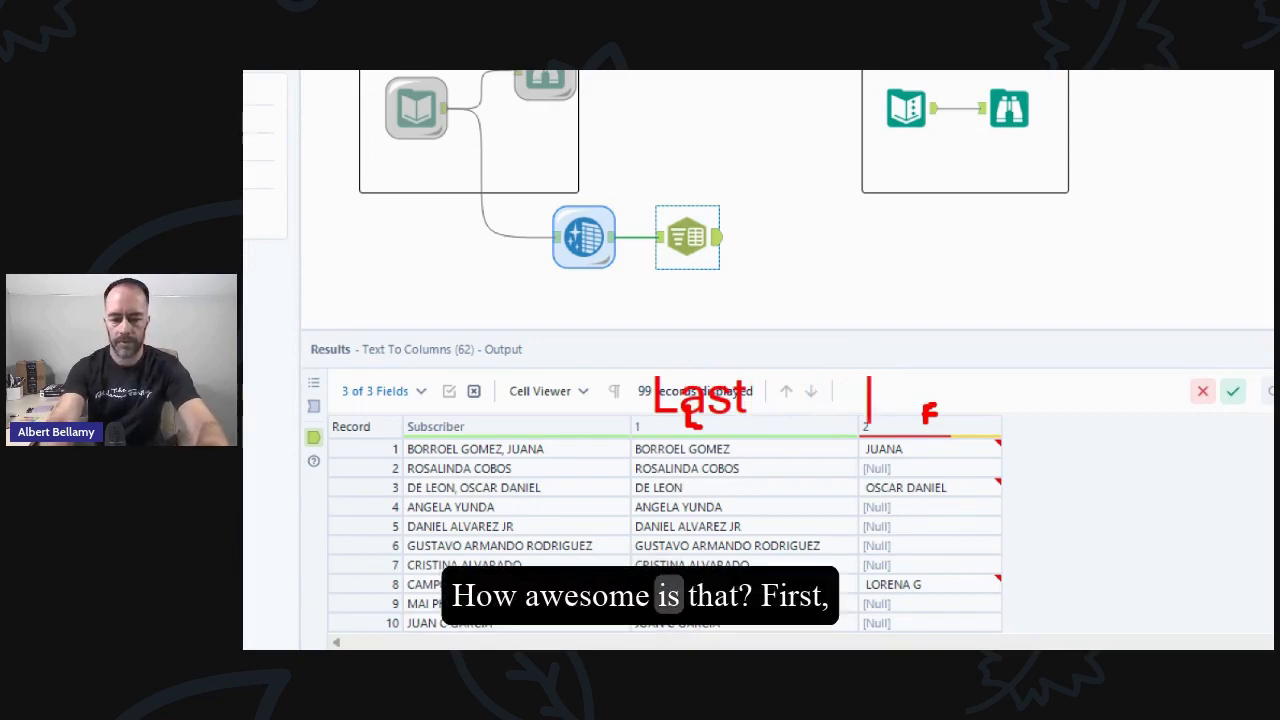
type("Firstt")
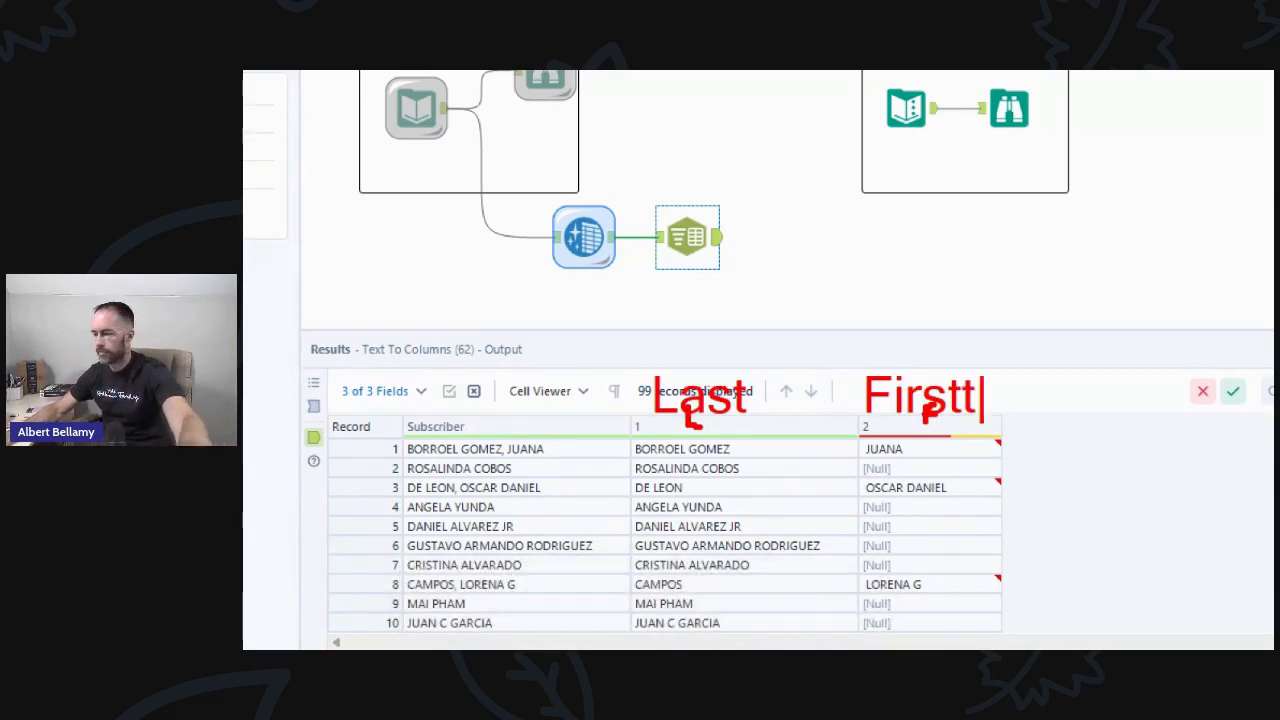
key("Backspace")
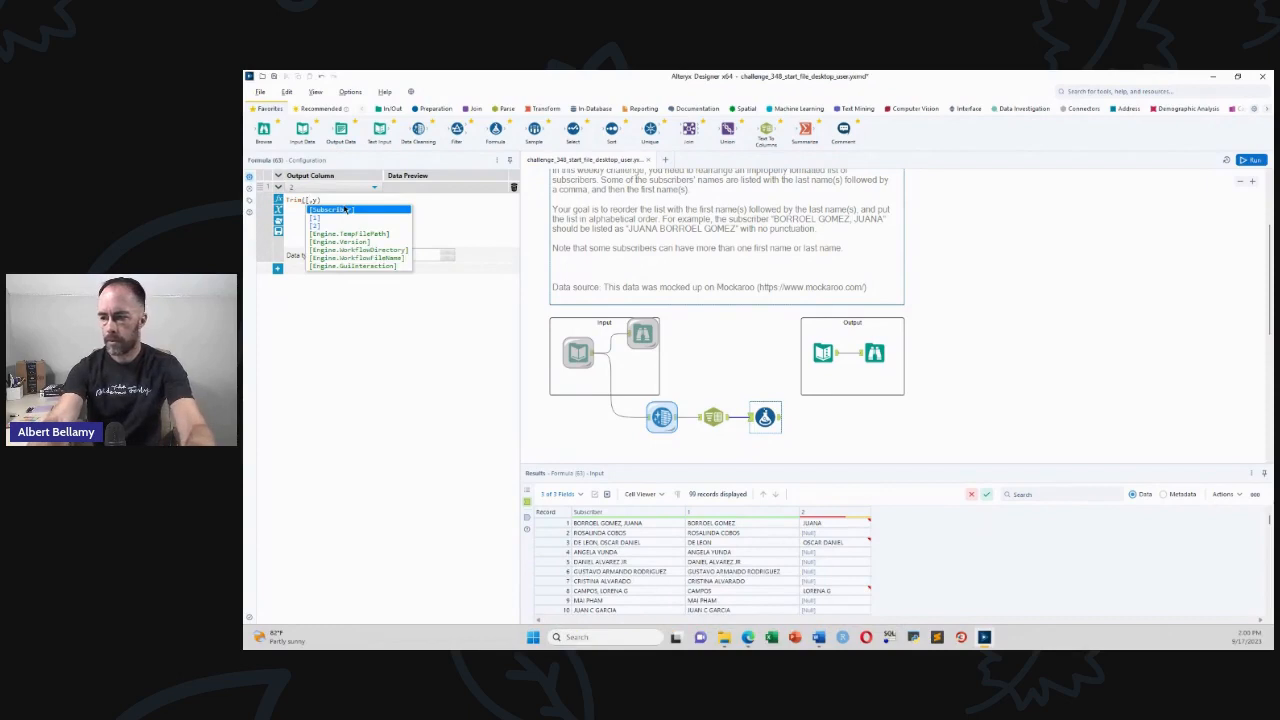
Insert a suggested function into the Formula tool's expression.
left_click(320, 216)
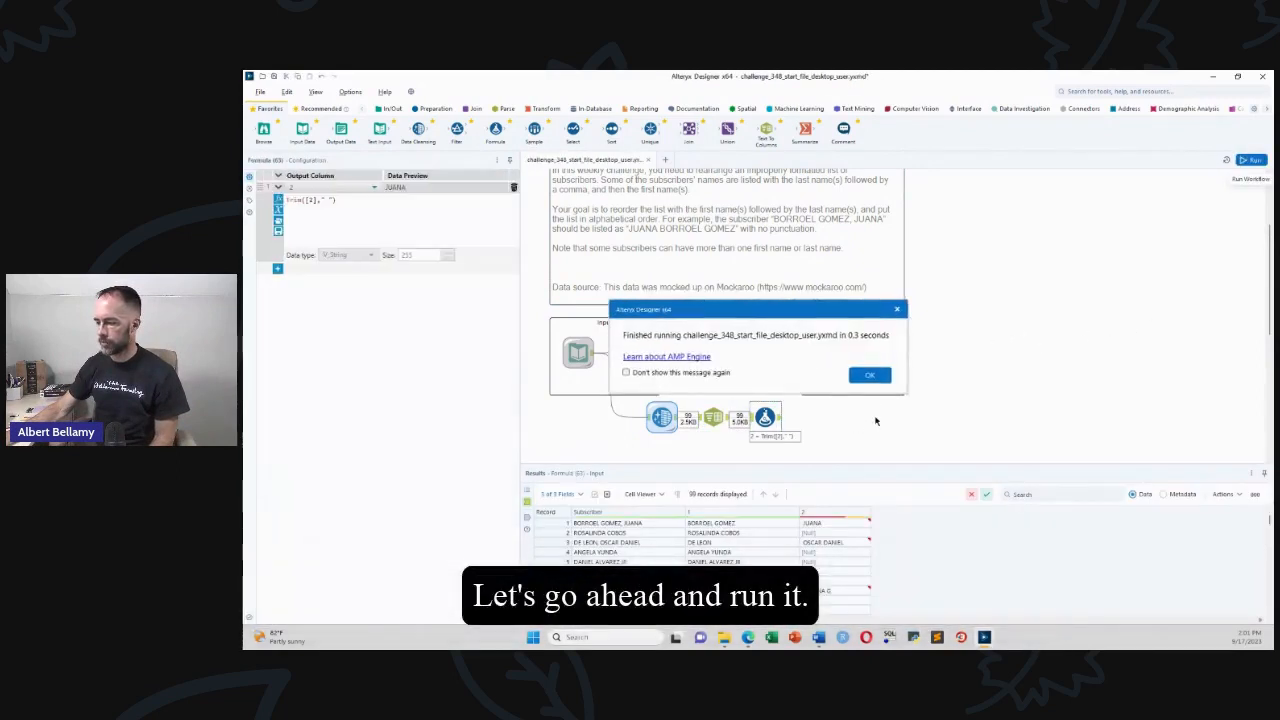
left_click(868, 374)
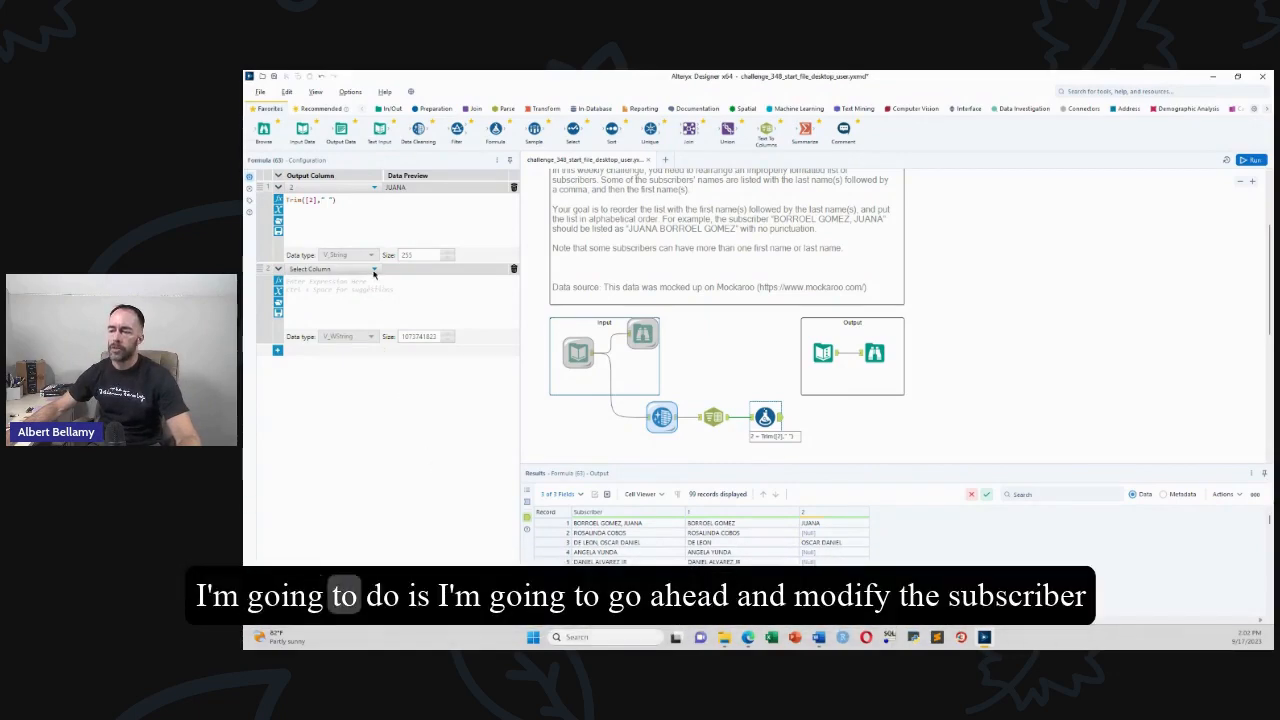
Set the second expression to write first-then-last names into the Subscriber column.
left_click(330, 268)
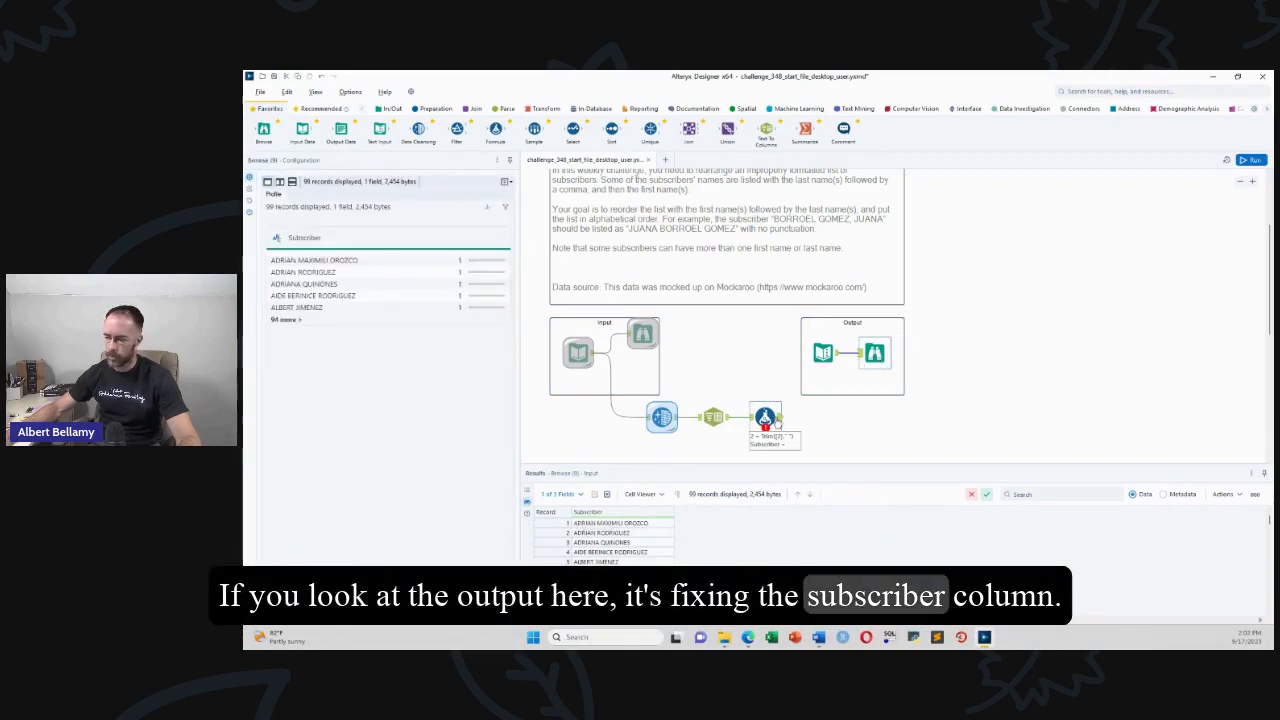
left_click(766, 418)
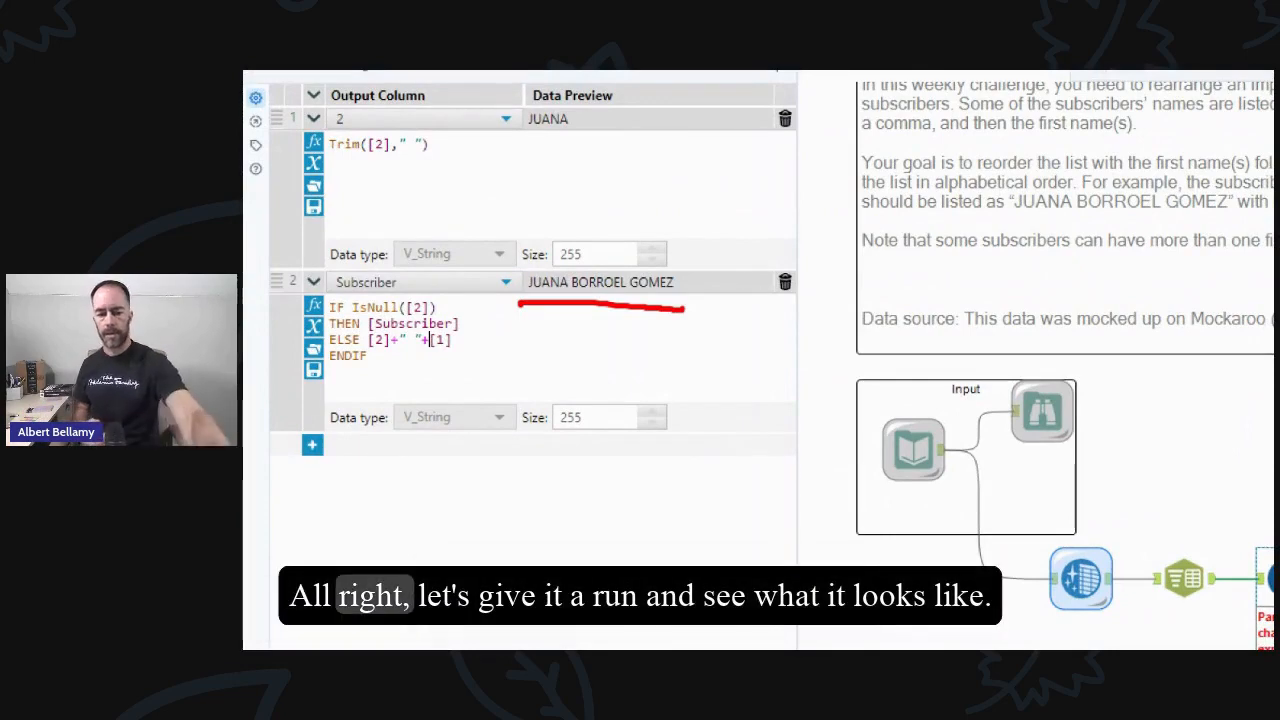
left_click(1250, 160)
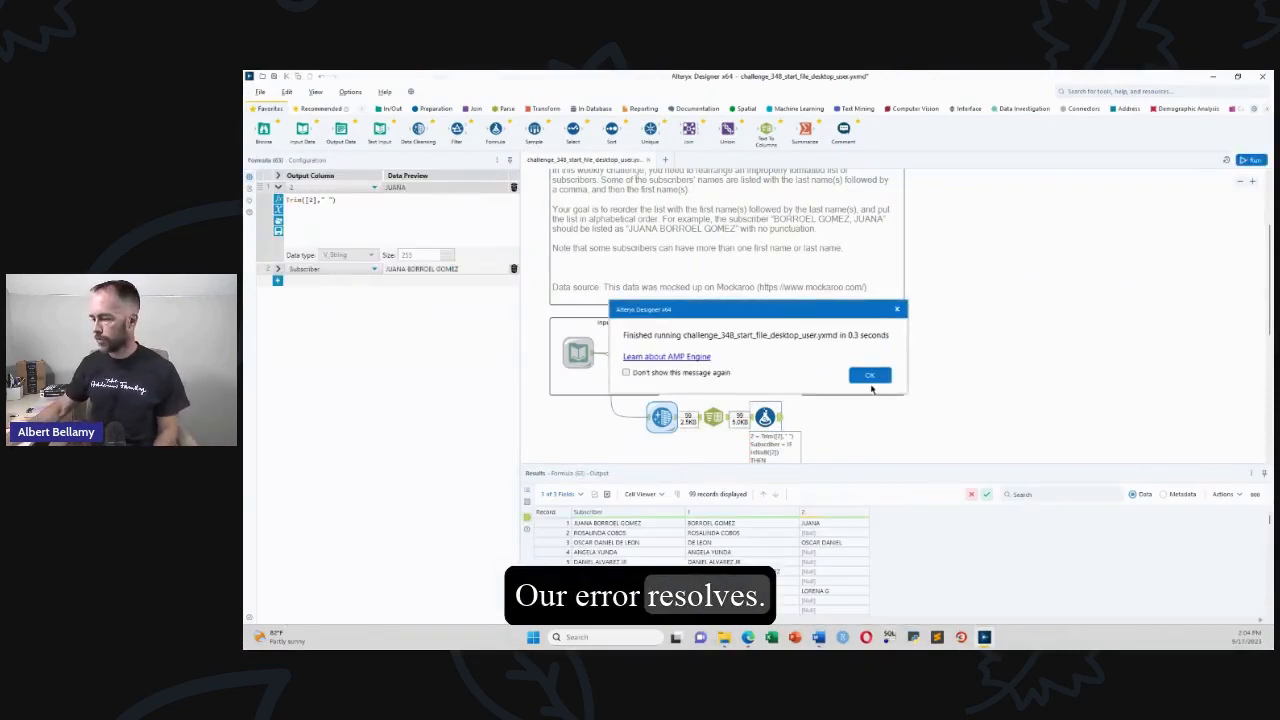
left_click(868, 376)
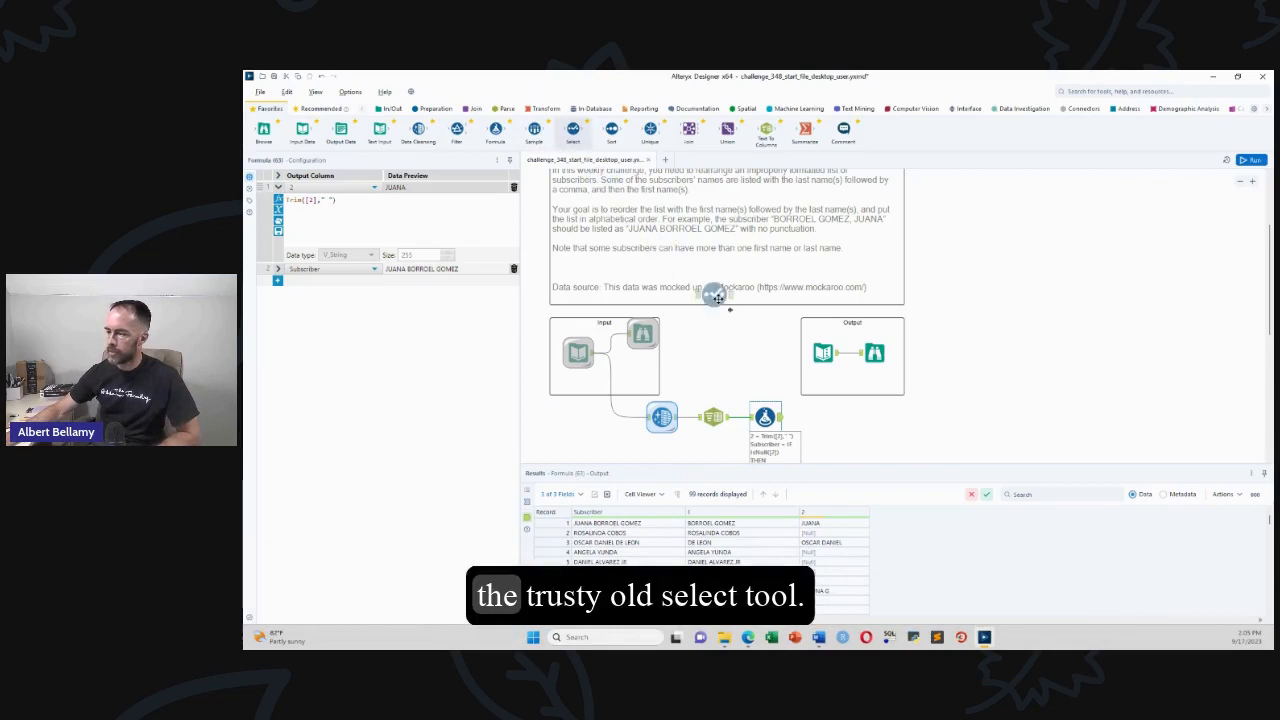
Select the Formula tool to attach Select and Sort tools after it.
left_click(818, 418)
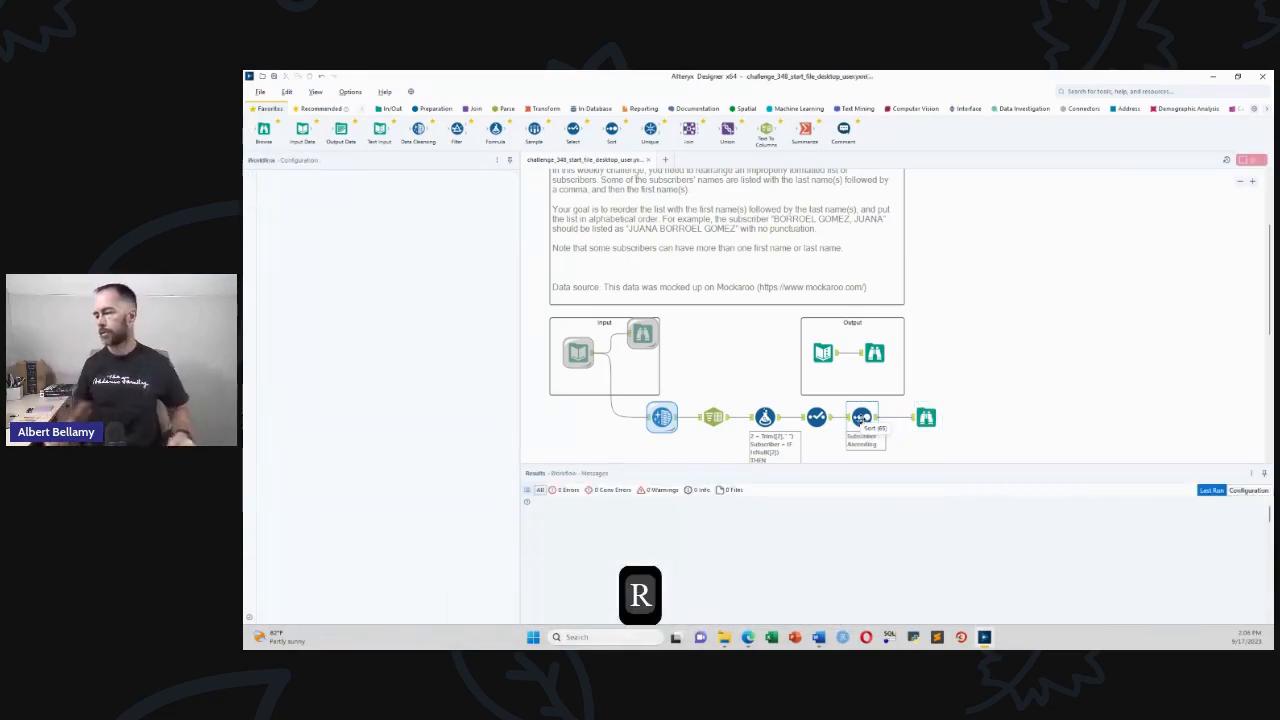
Run the completed workflow and acknowledge completion, yielding 99 sorted subscriber records.
left_click(1252, 160)
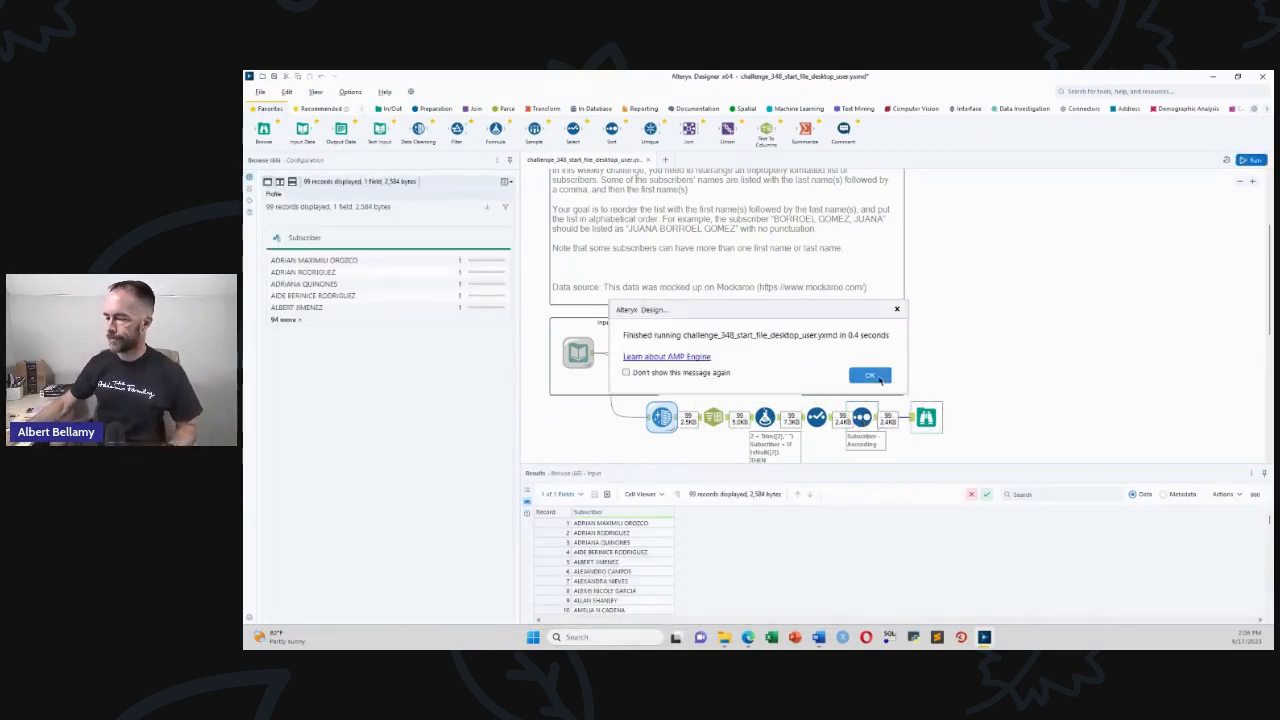
left_click(868, 376)
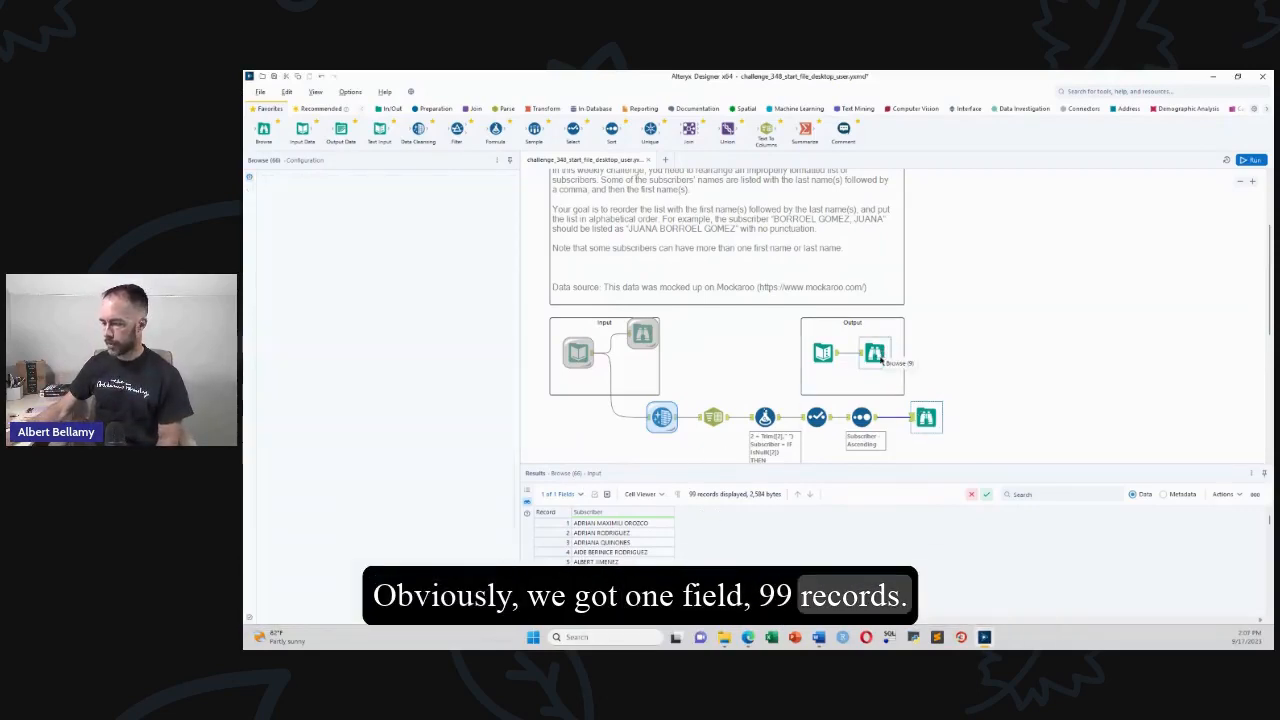
Switch to the browser tab with the 'Changing Data Layouts' Alteryx lesson.
left_click(872, 352)
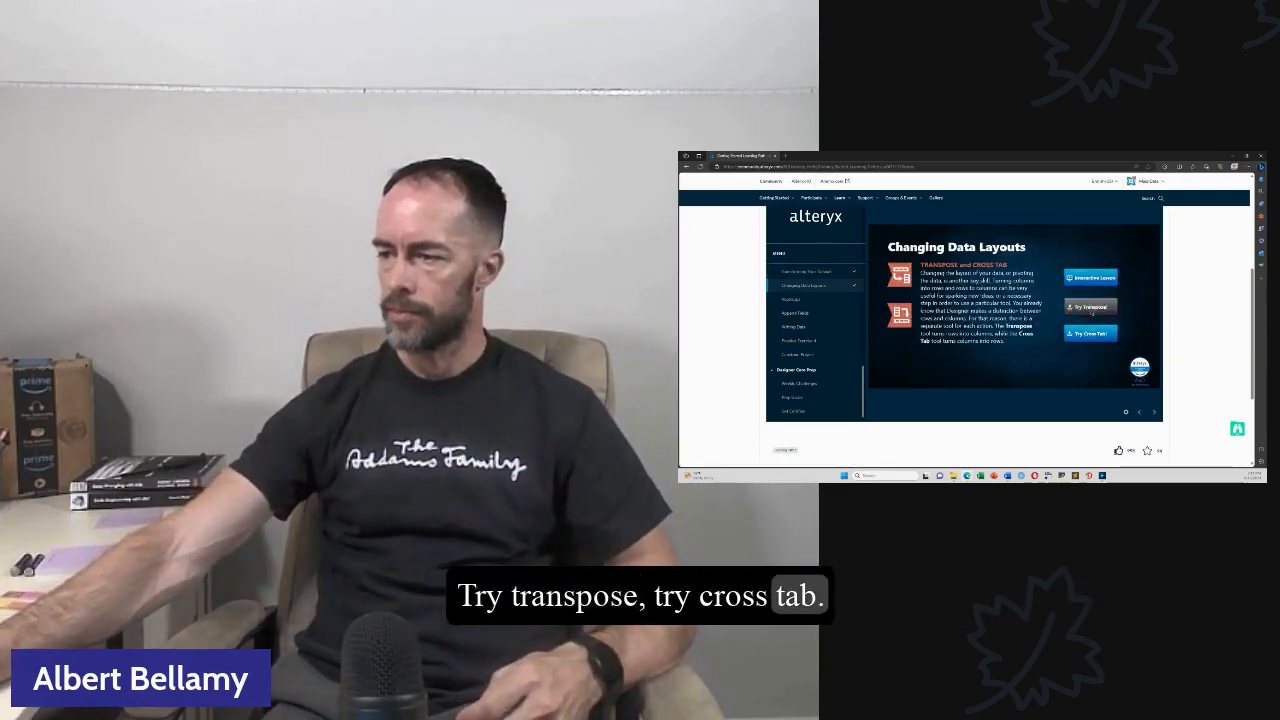
left_click(1090, 308)
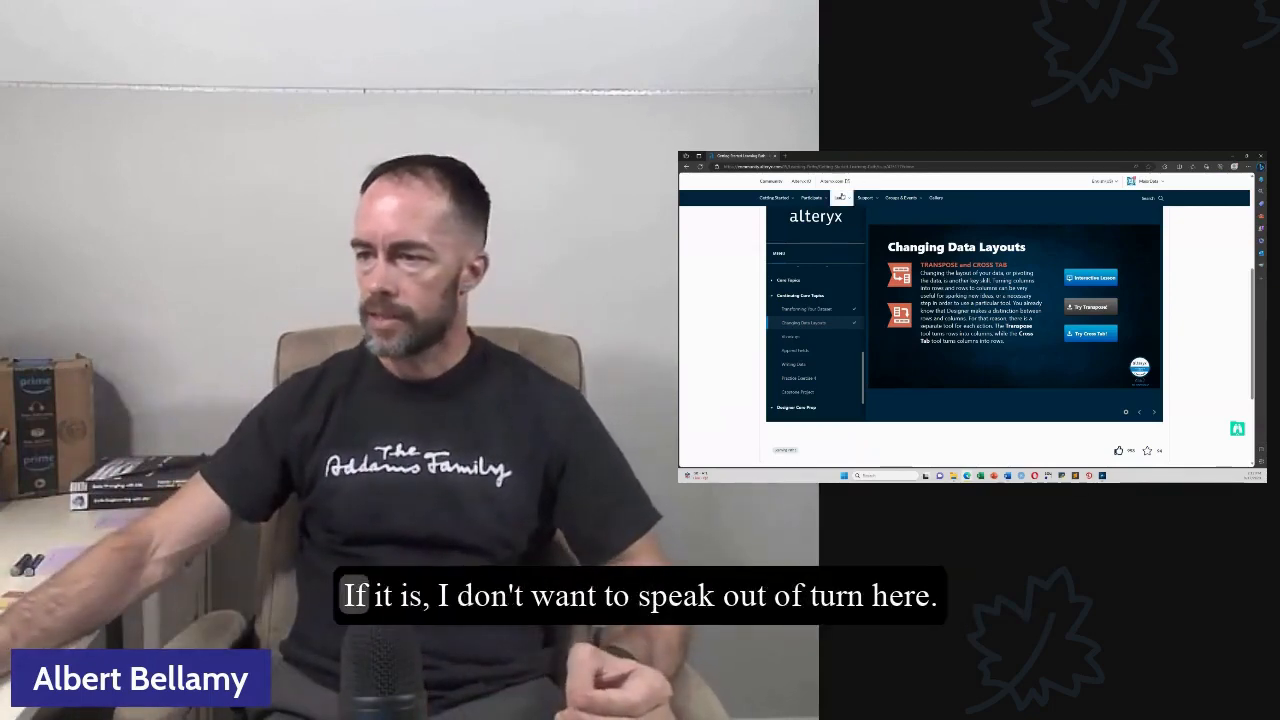
Show the Alteryx Community Certification Exams page scrolled to the micro-credential exam cards.
left_click(846, 198)
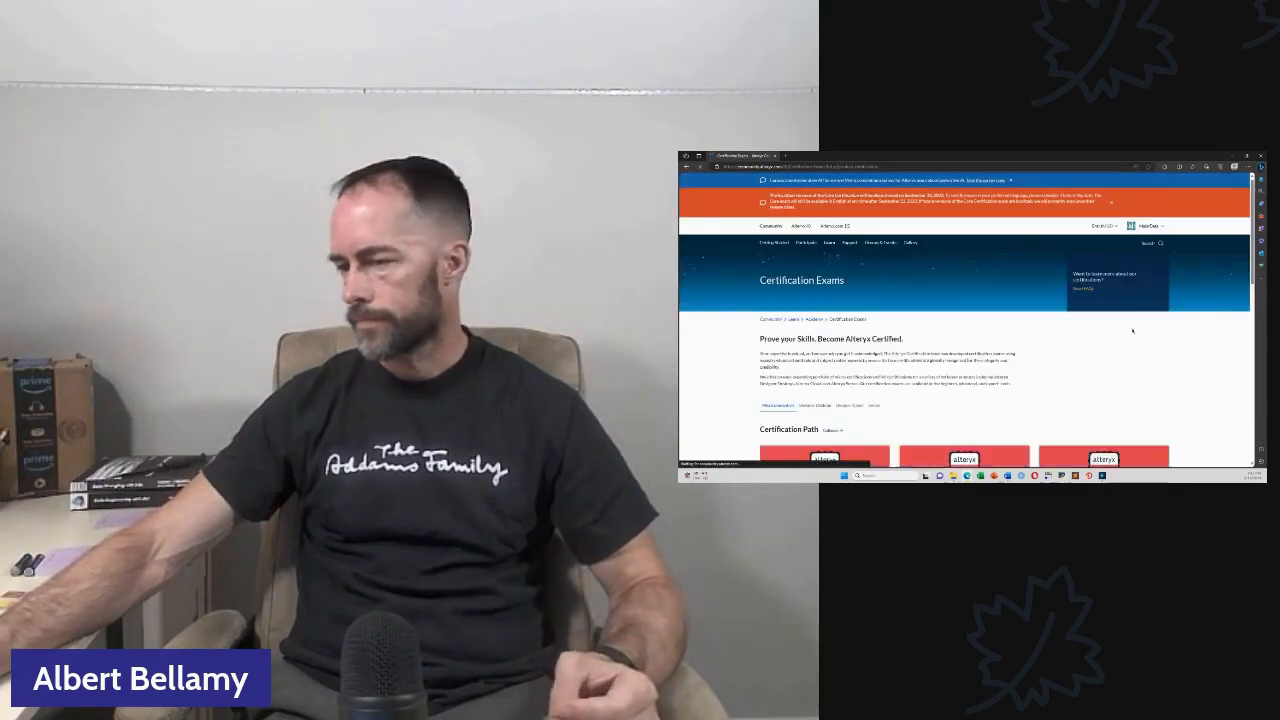
scroll("down", 3)
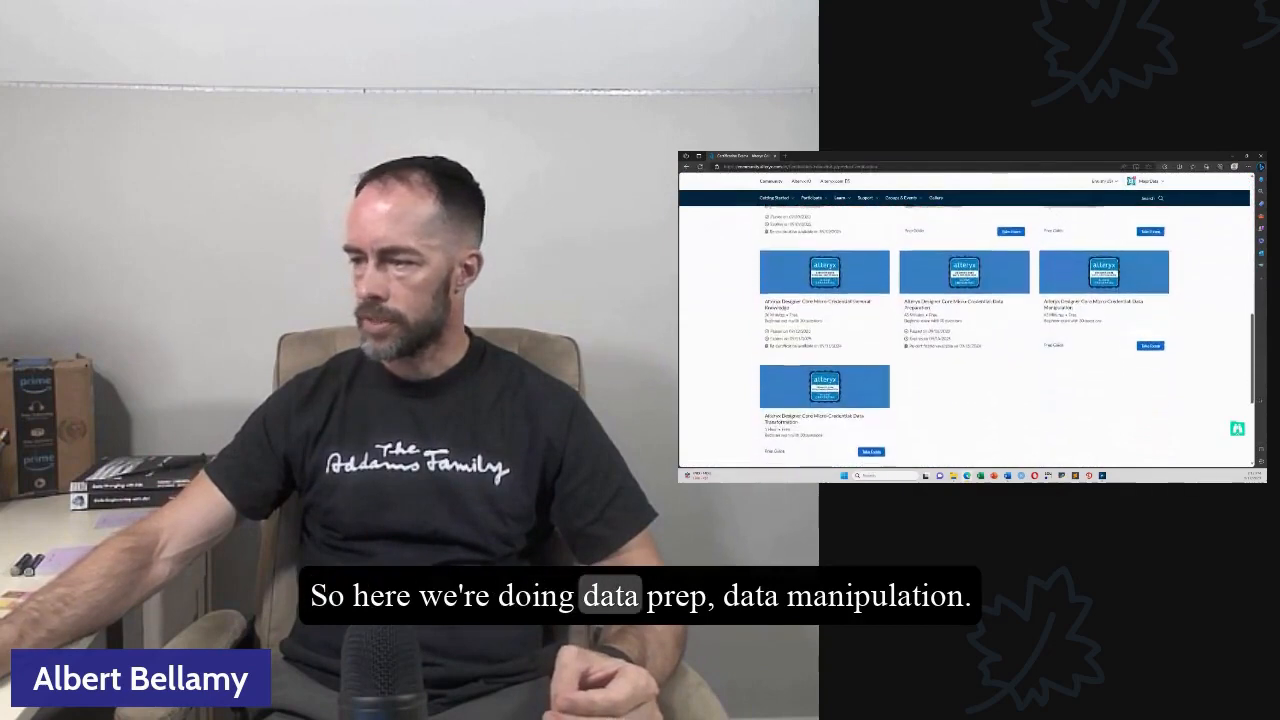
scroll("down", 3)
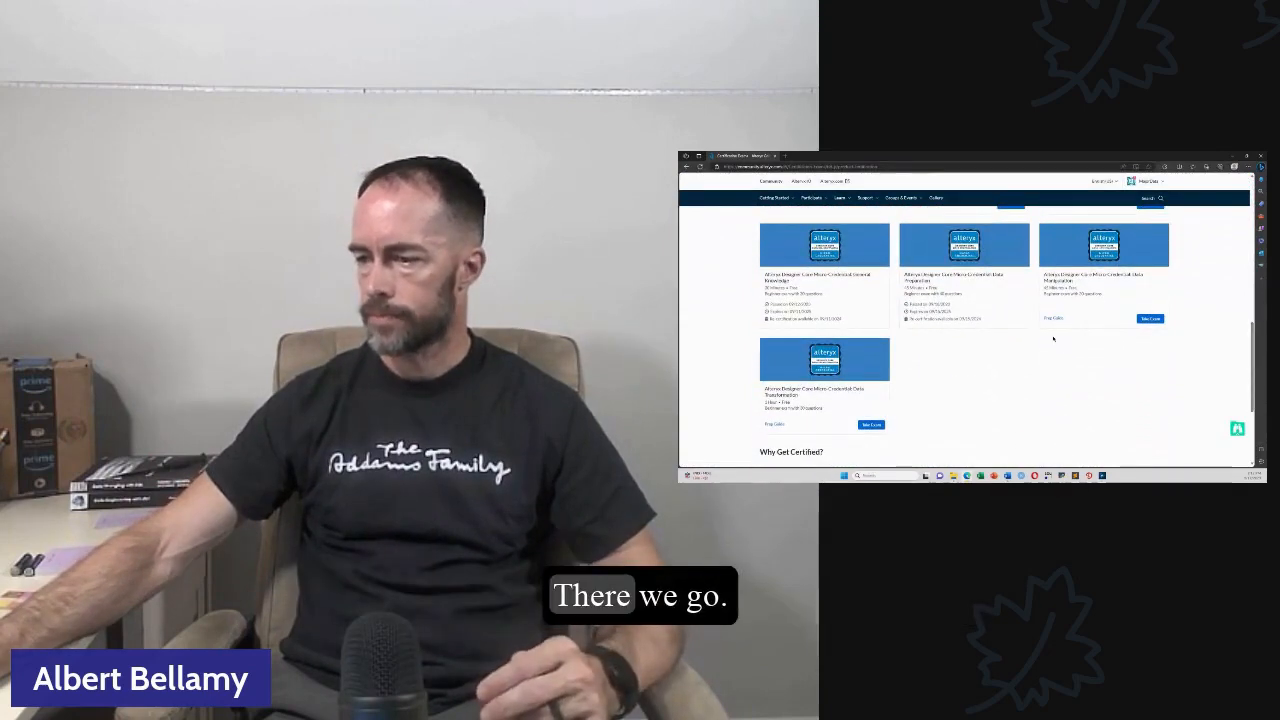